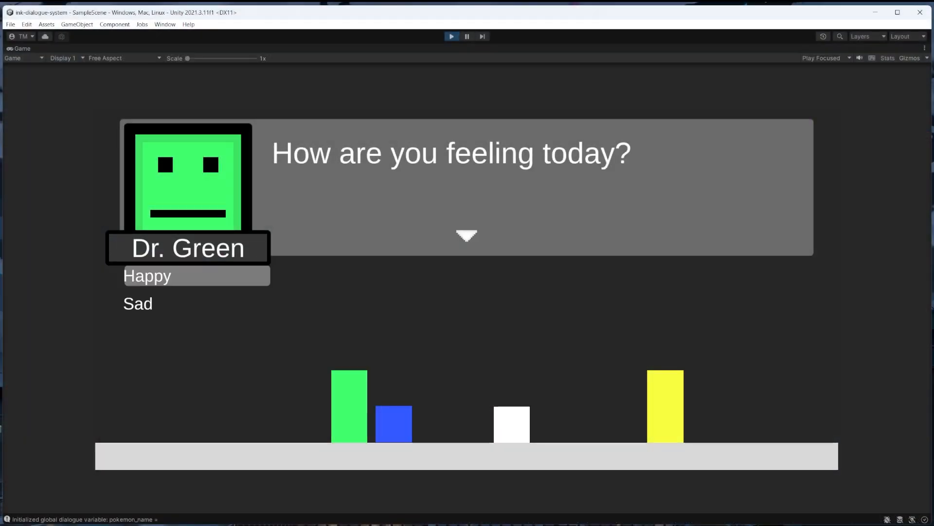
Step: Answer the guard's password question with 'p@ssword1' and advance past the 'That's not it.' reply
click(147, 275)
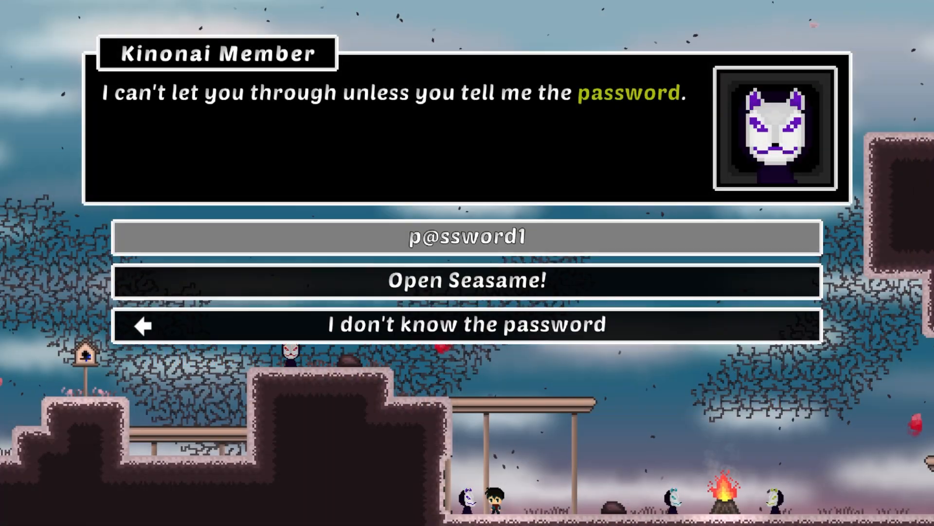
click(466, 236)
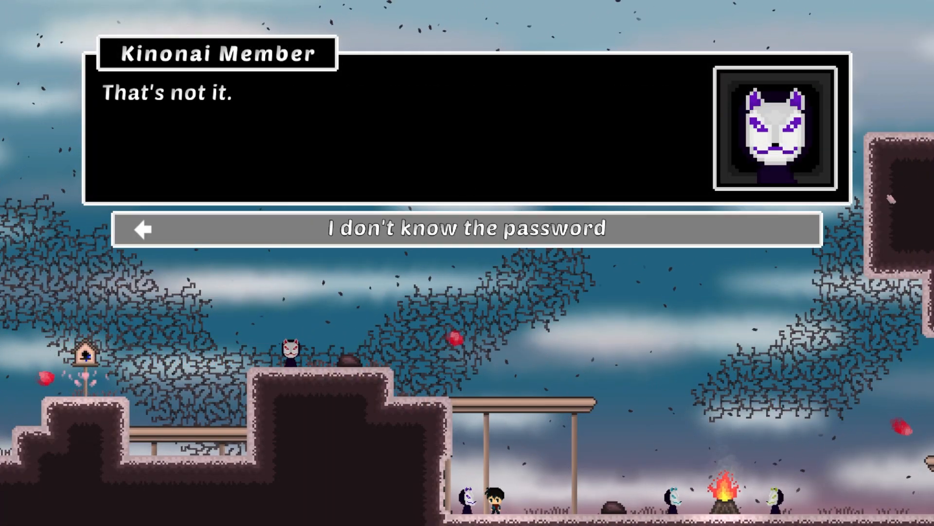
click(467, 228)
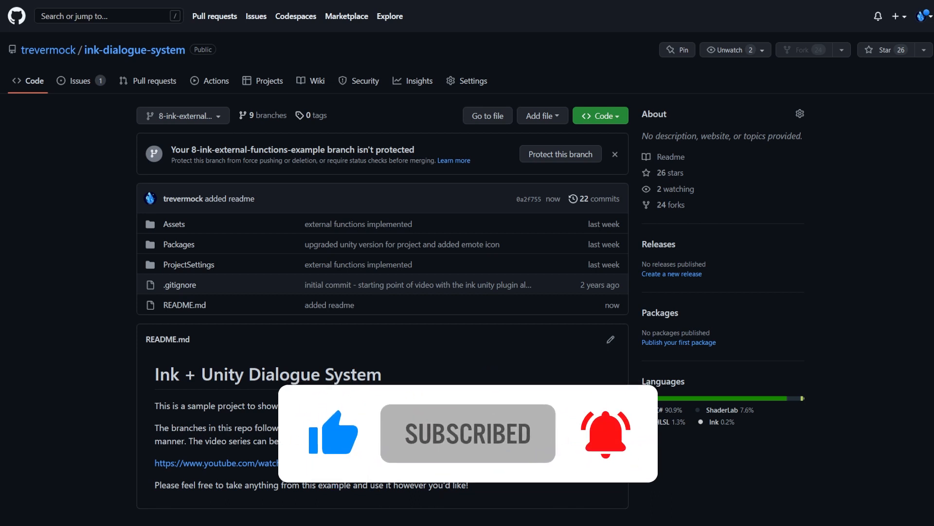
scroll(down, 3)
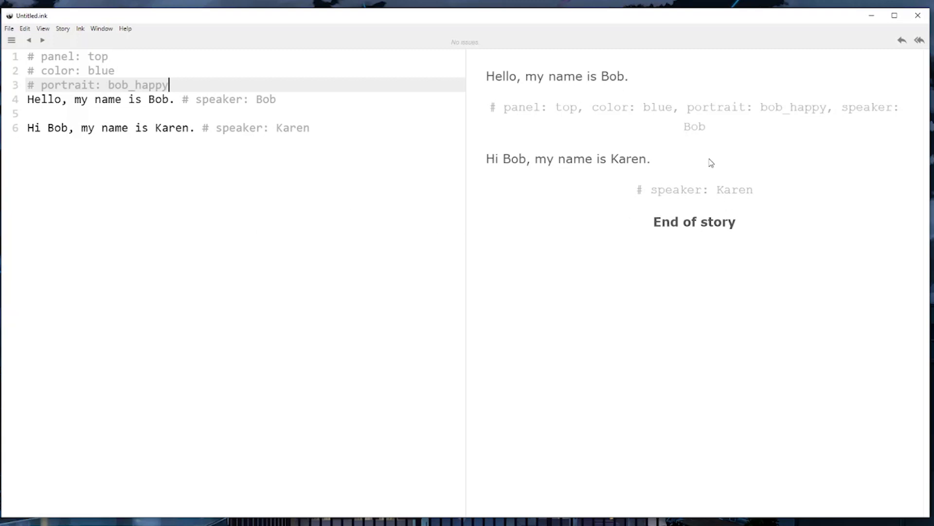
mouse_move(705, 138)
text(Hi Bob, my name)
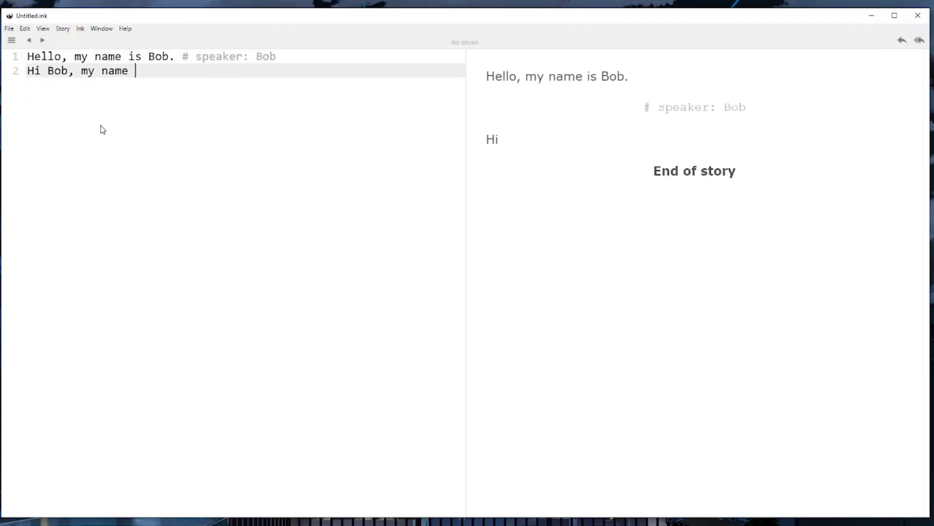
Step: Finish Karen's tagged line, then add ~ setSpeaker("Bob") and ~ setSpeaker("Karen") calls before the dialogue lines
text(is Karen. # speaker: Karen)
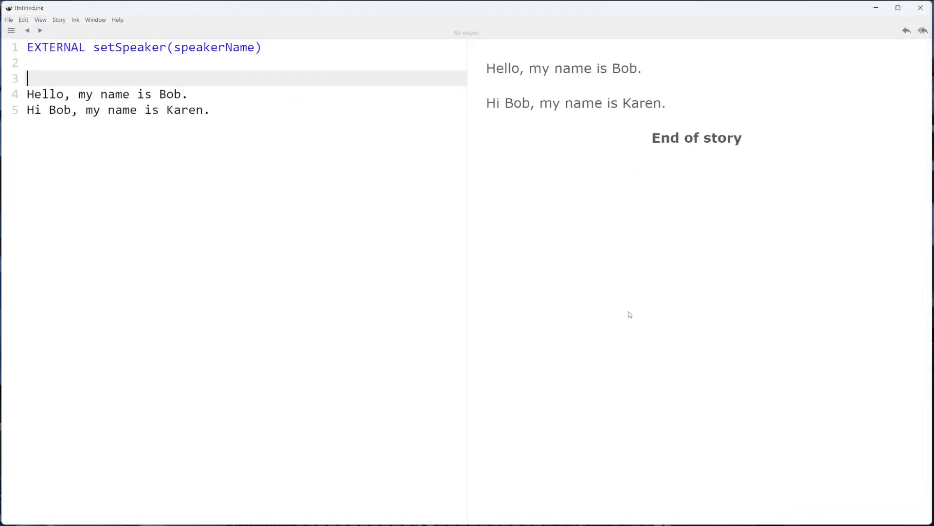
text(~ setSpeaker("Bob"))
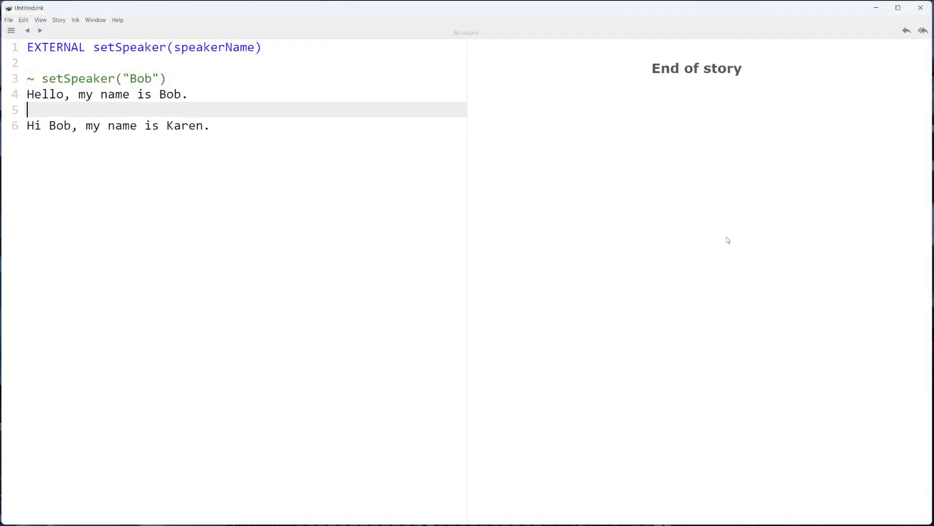
text(~ setSpeaker("Karen"))
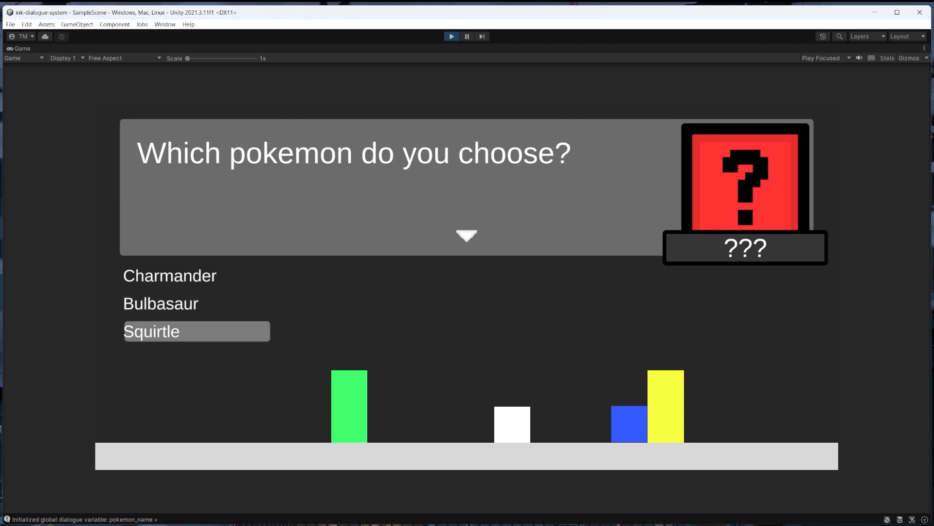
click(151, 332)
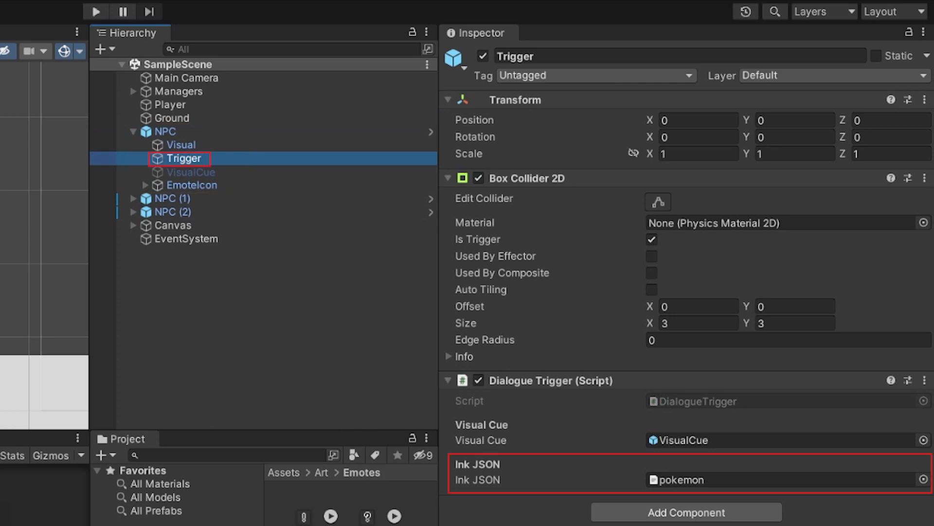
click(95, 11)
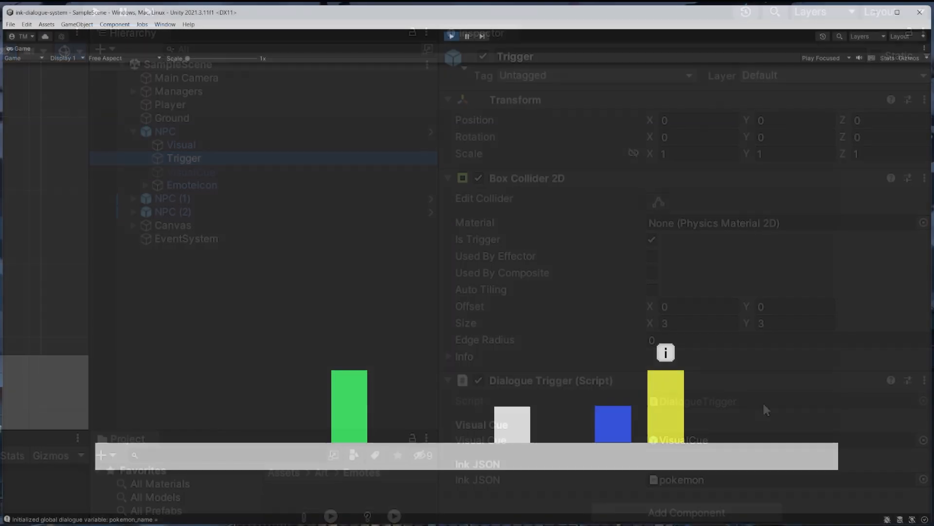
click(451, 37)
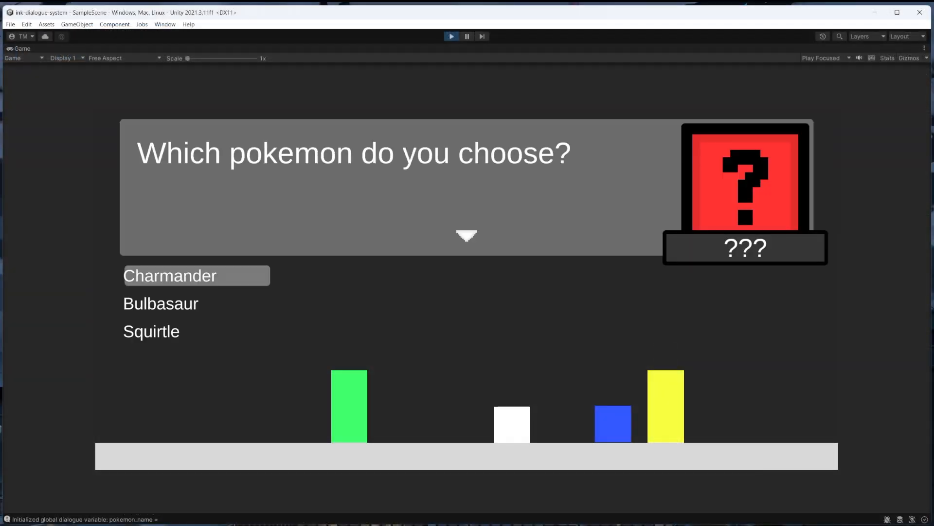
click(170, 275)
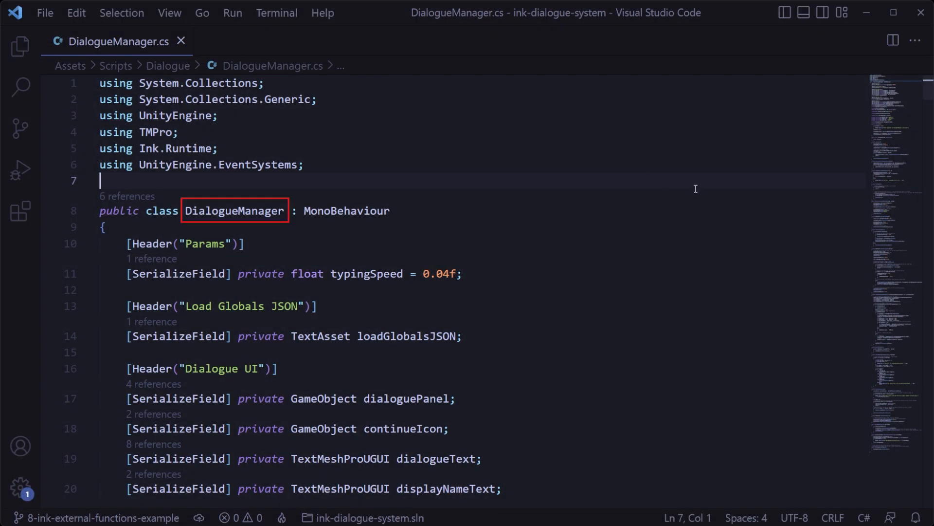
scroll(down, 3)
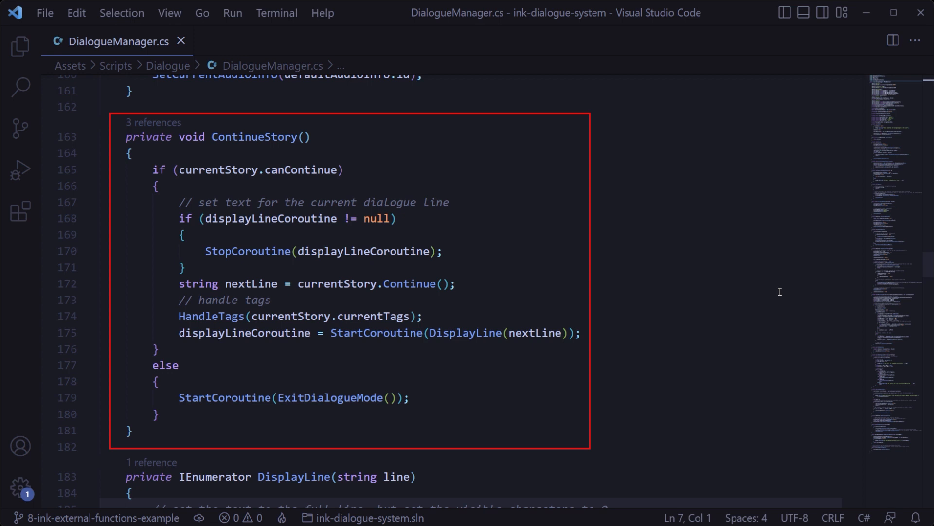
scroll(down, 3)
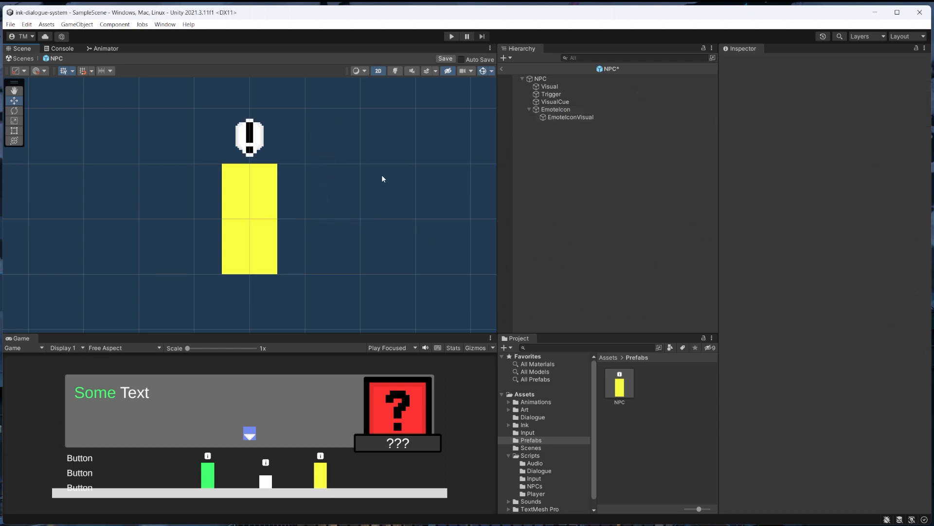
click(555, 109)
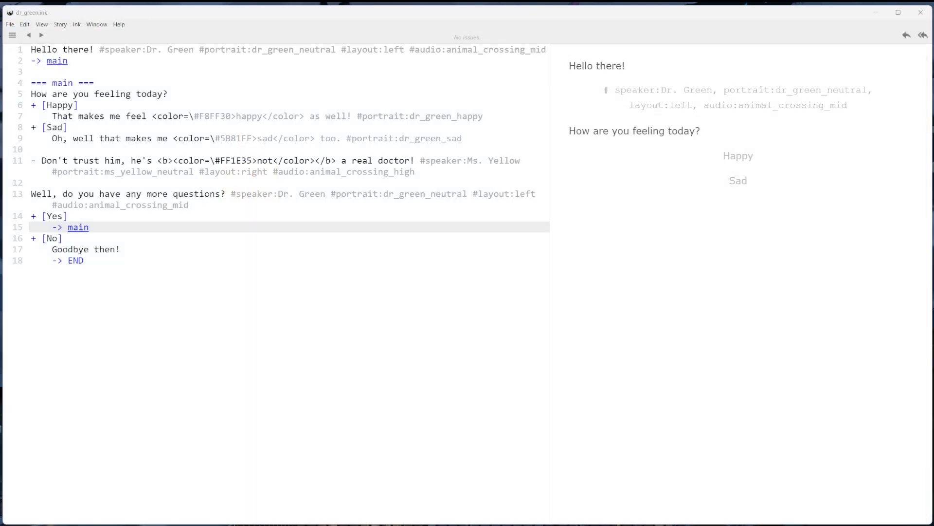
mouse_move(205, 259)
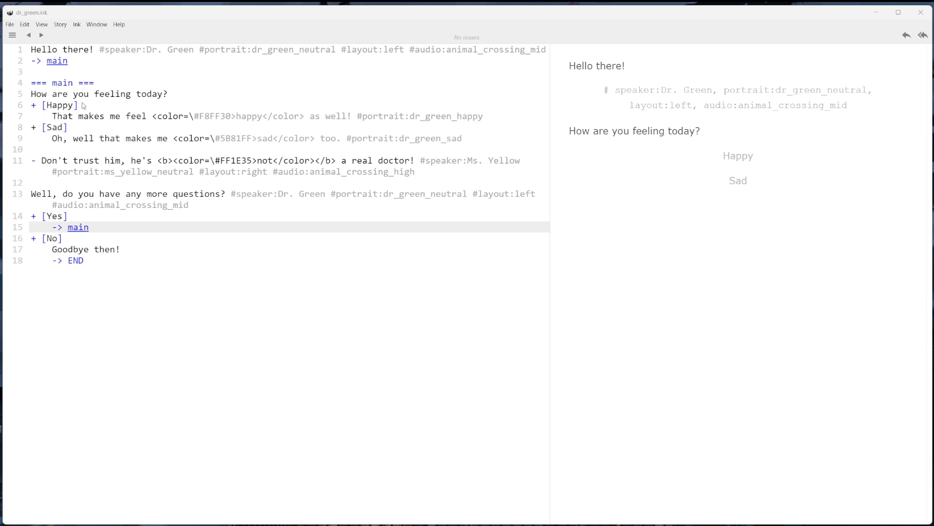
Step: Add EXTERNAL playEmote(emoteName) as the first line of dr_green.ink
click(738, 156)
text(EXT)
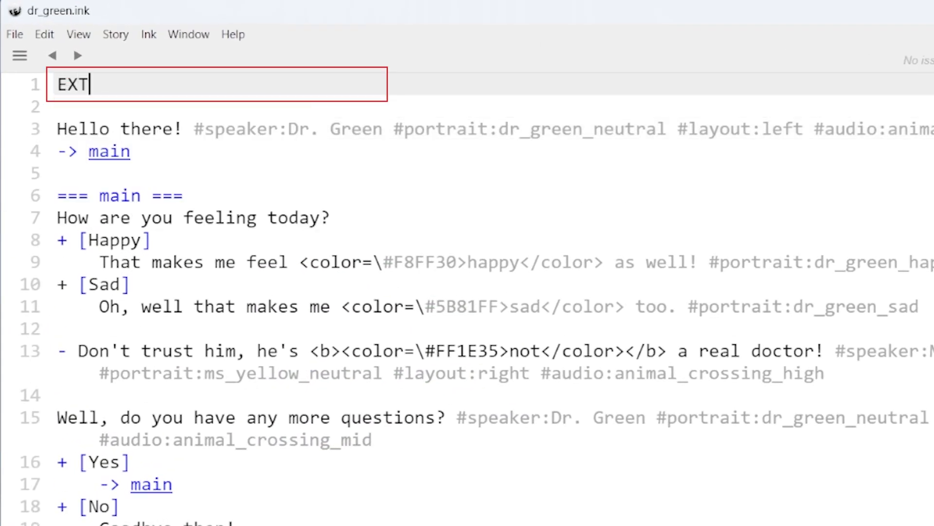
text(ERNAL playEmote(emoteName))
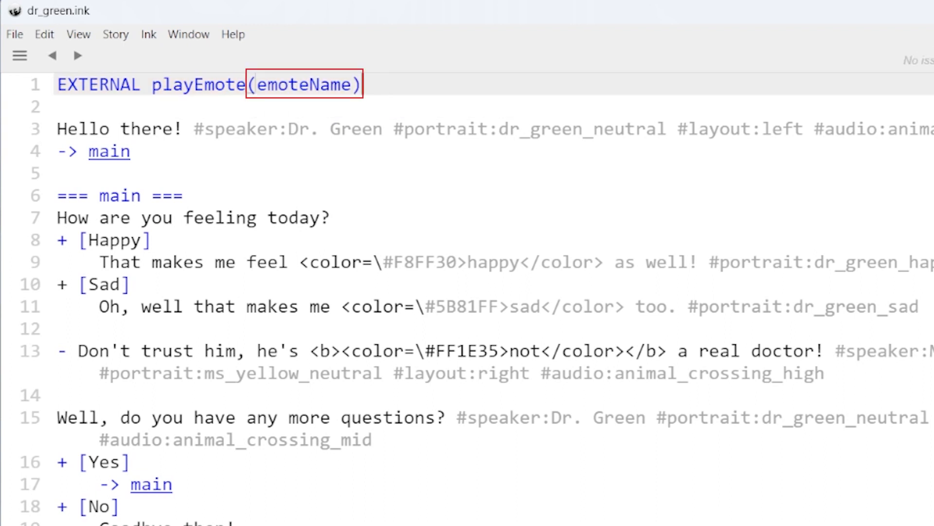
click(14, 34)
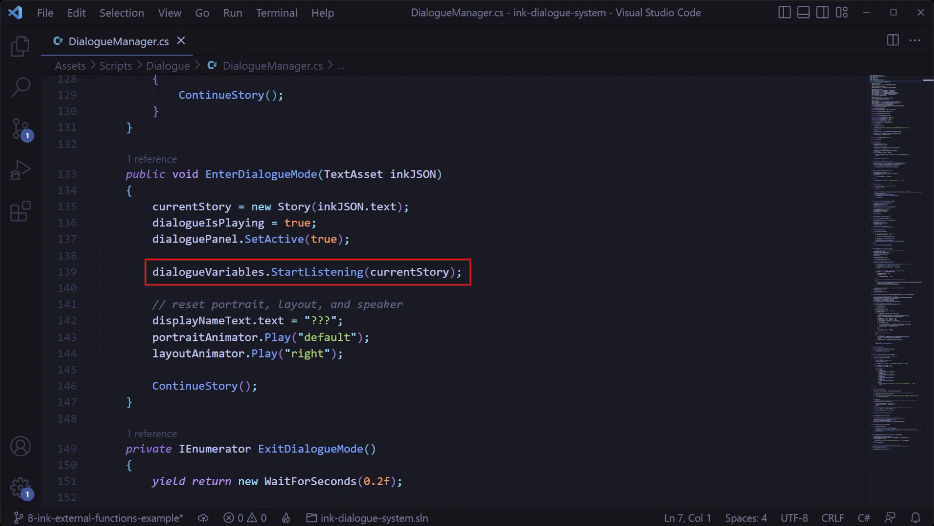
Step: In EnterDialogueMode, bind the playEmote external function with a (string emoteName) lambda and save
click(307, 271)
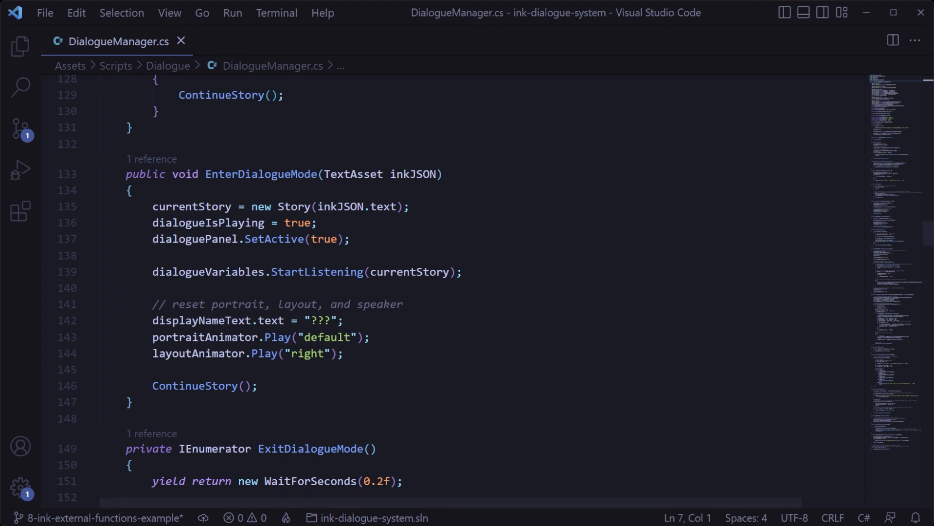
key(Enter)
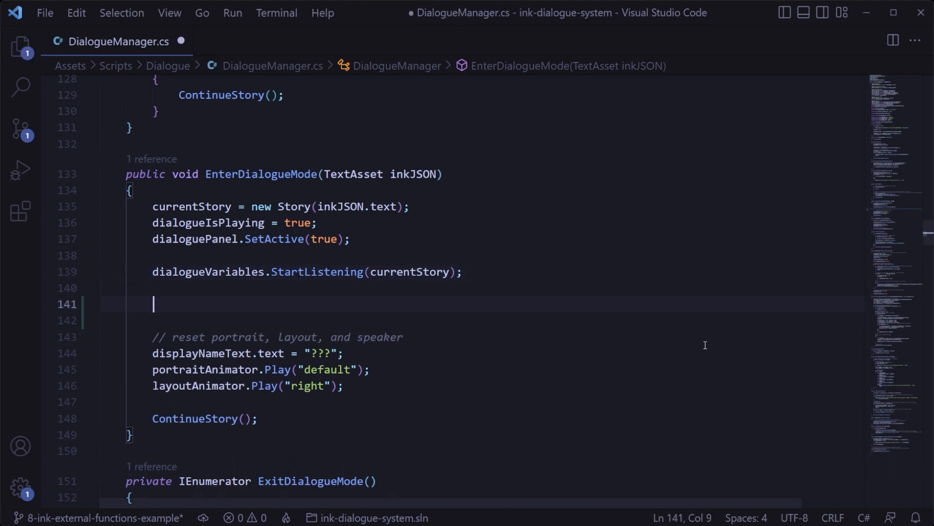
text(currentStory.BindExternalFunction(")
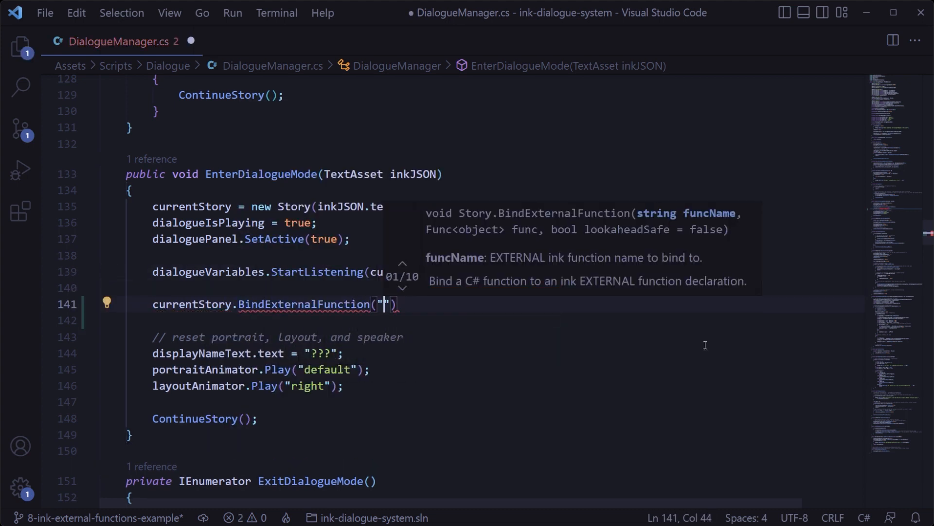
text(playEmote)
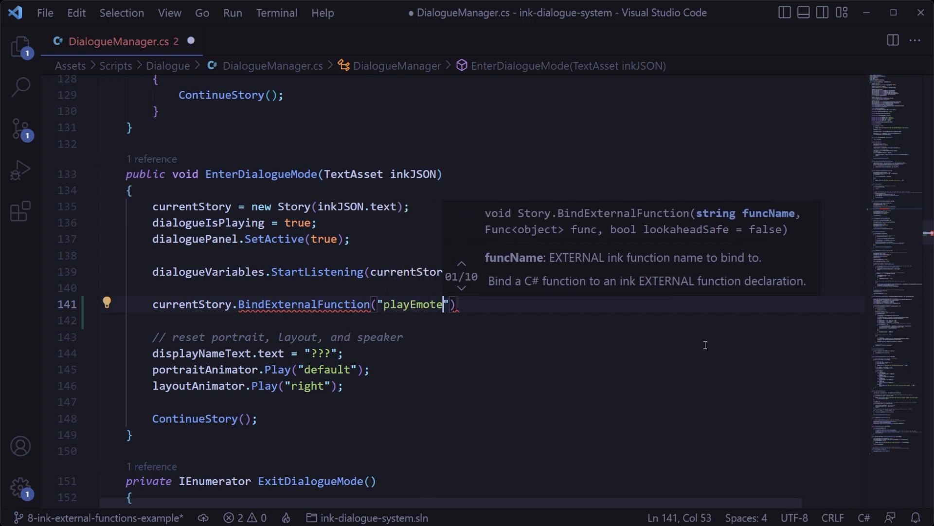
text(,)
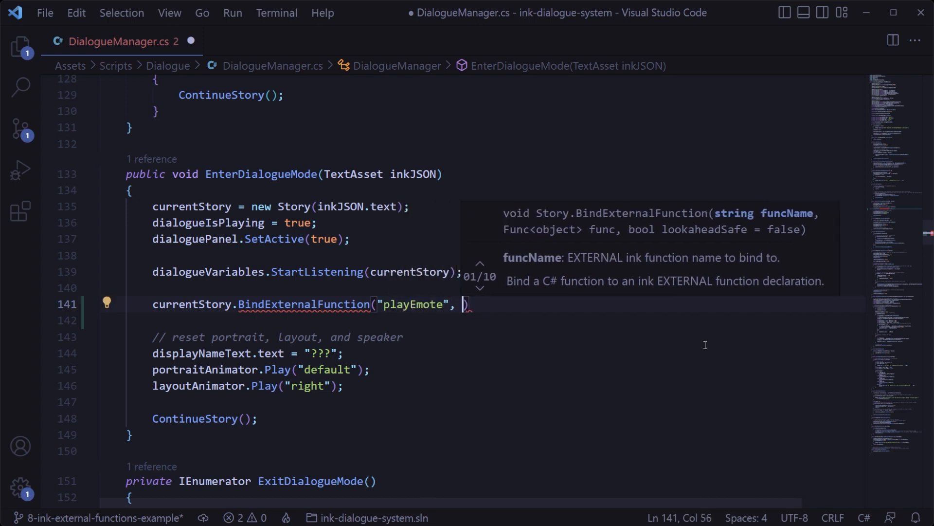
text((string emoteName)
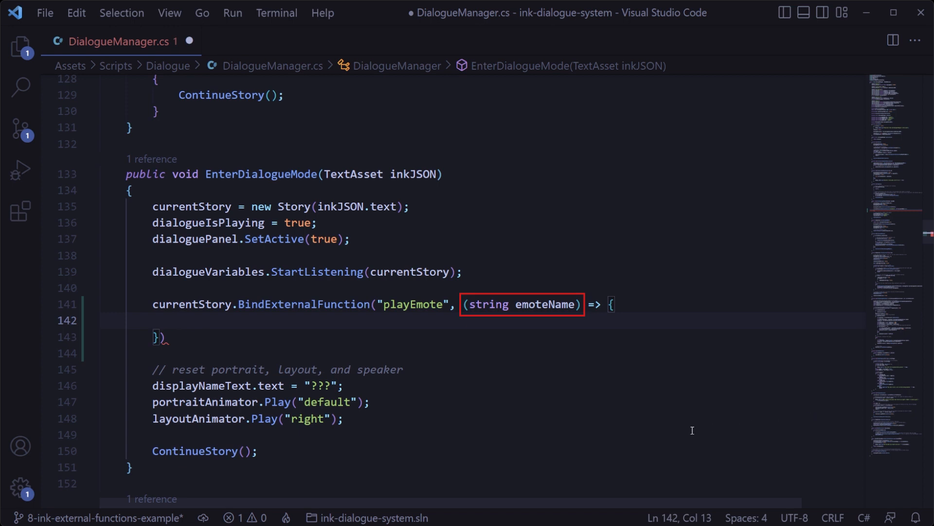
mouse_move(695, 432)
text(Debug.Log(emoteName);)
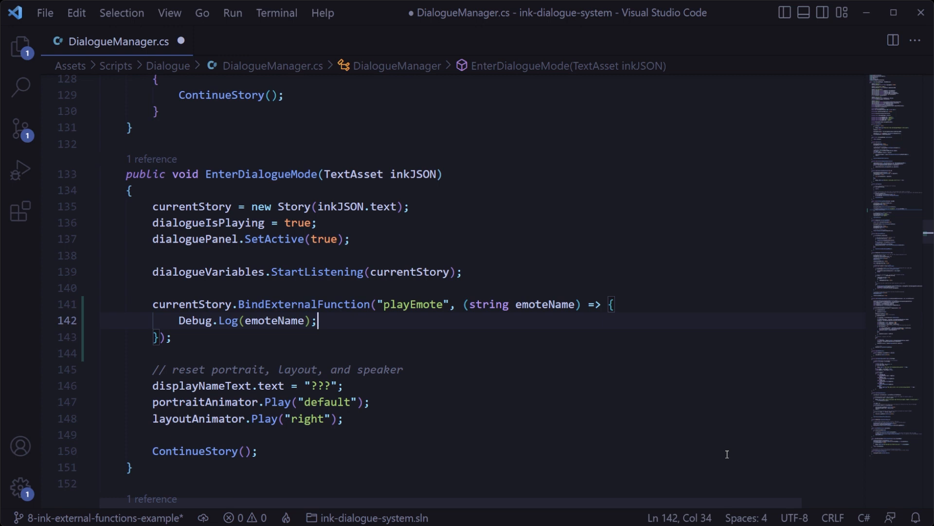
key(Ctrl+s)
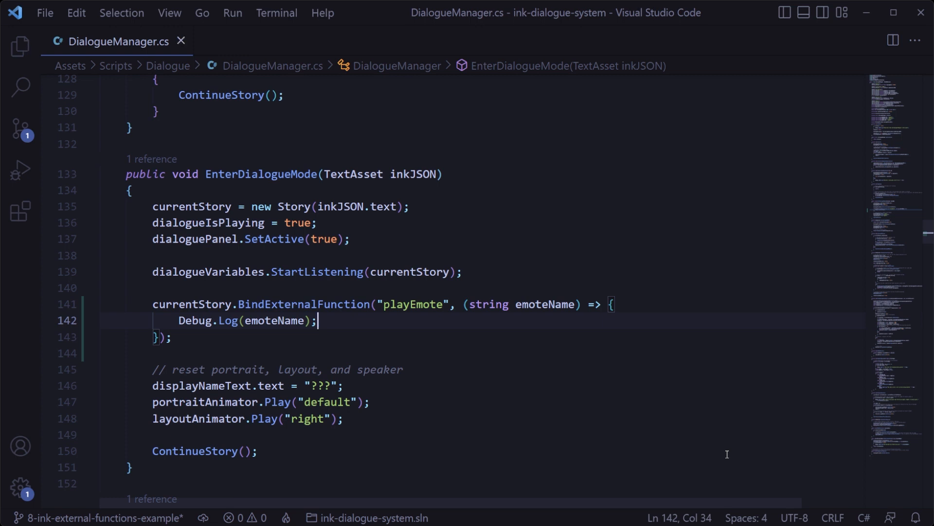
Step: In ExitDialogueMode, add currentStory.UnbindExternalFunction("playEmote"); and save
scroll(down, 3)
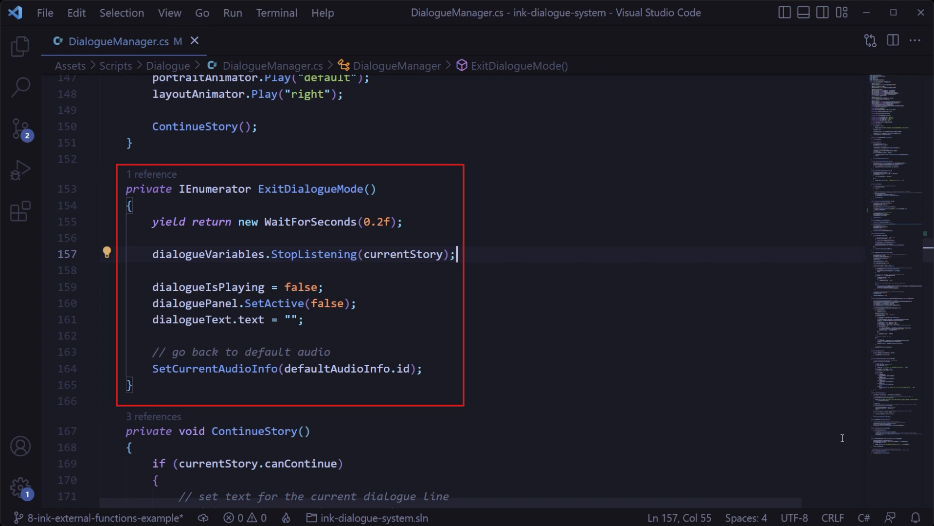
text(currentStory.UnbindExternalFu)
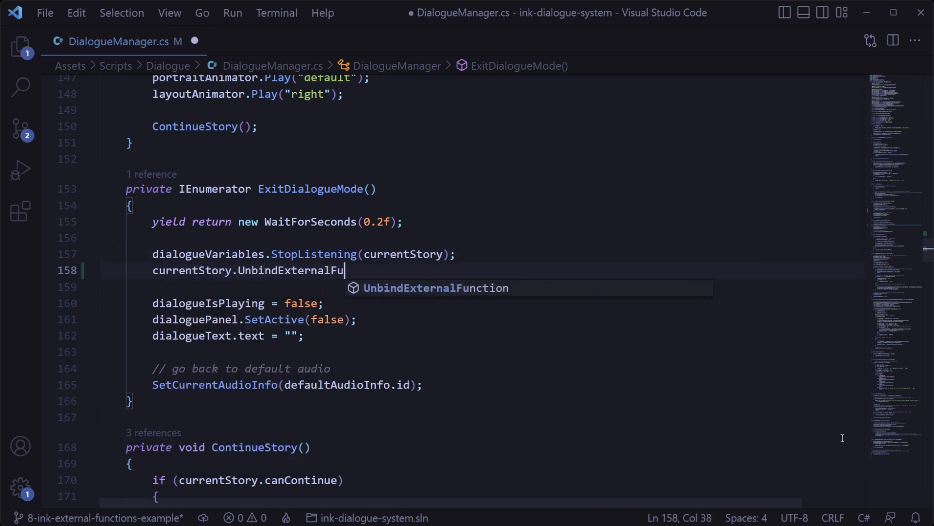
text(nction("playEmote");)
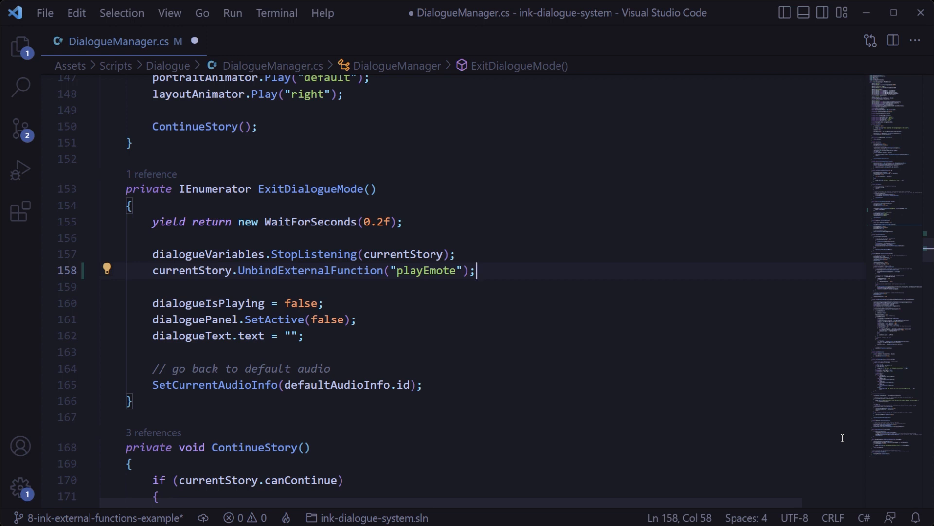
key(ctrl+s)
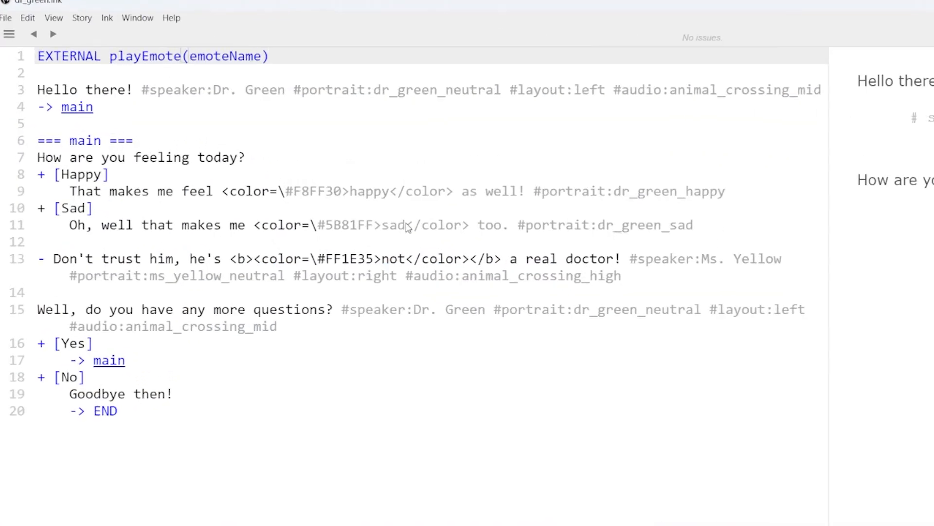
Step: Add ~ playEmote("exclamation") below the EXTERNAL line in dr_green.ink
text(~ playEmo)
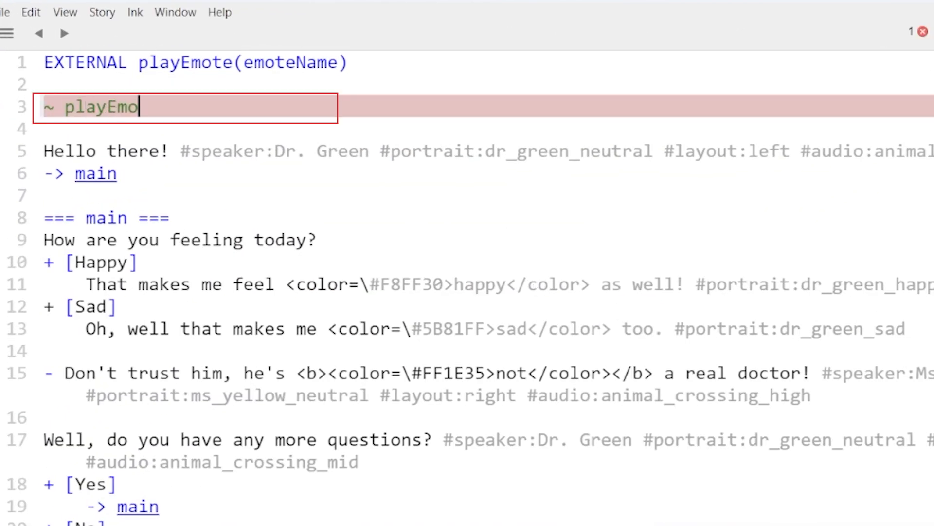
text(te("exclamation"))
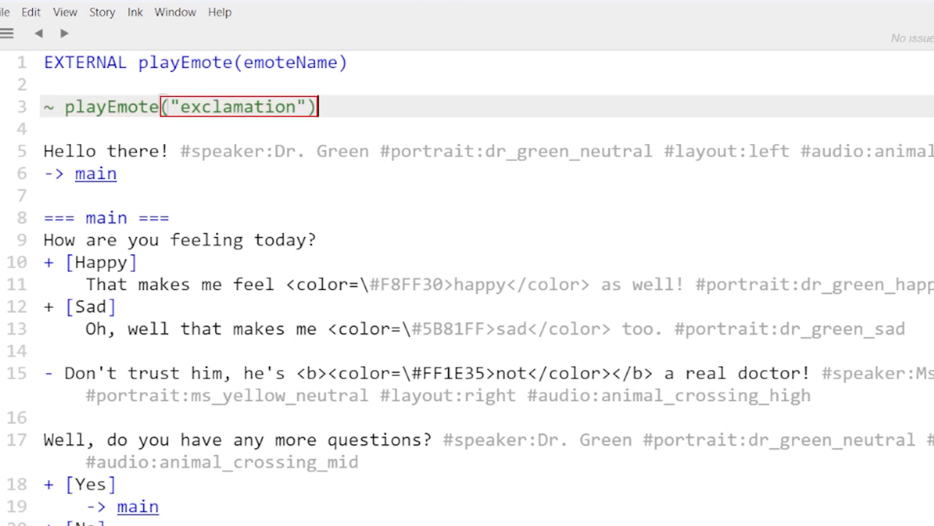
click(316, 107)
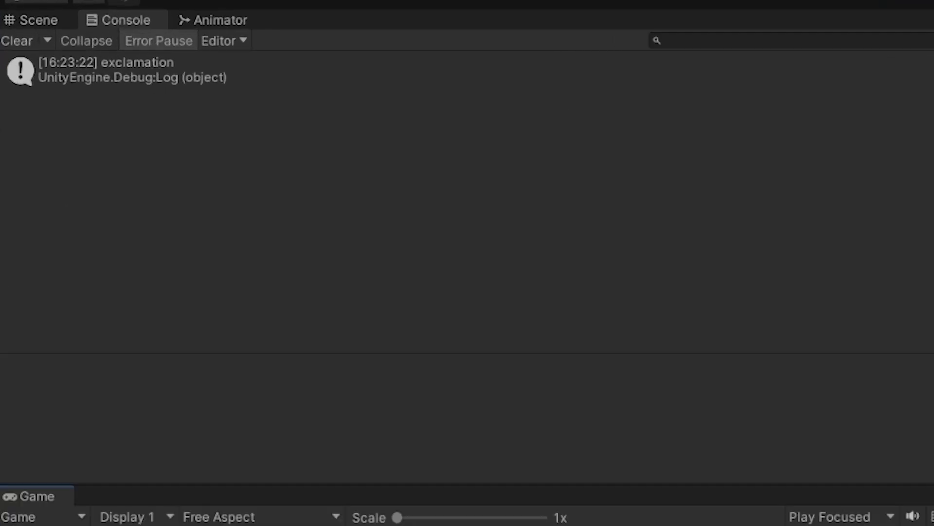
Step: Run the dialogue in Unity and check the Console for the logged 'exclamation' entry
click(120, 69)
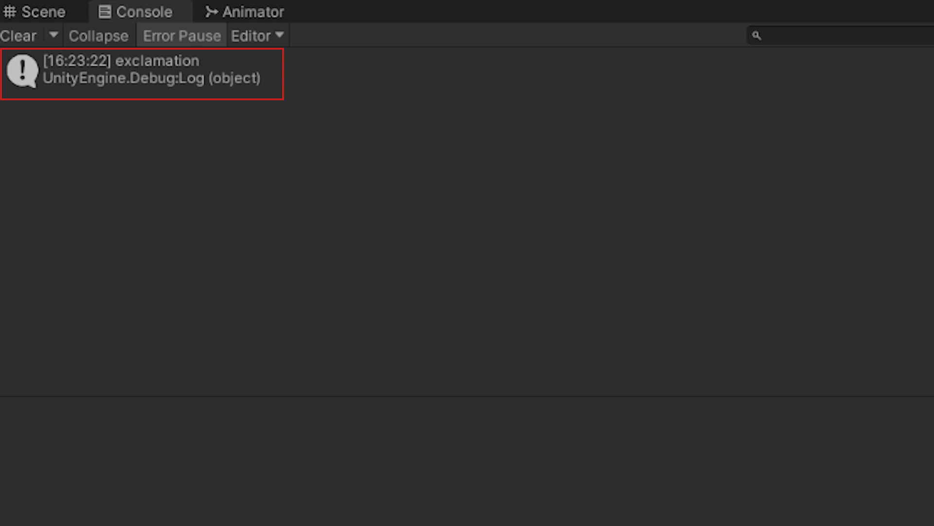
click(452, 37)
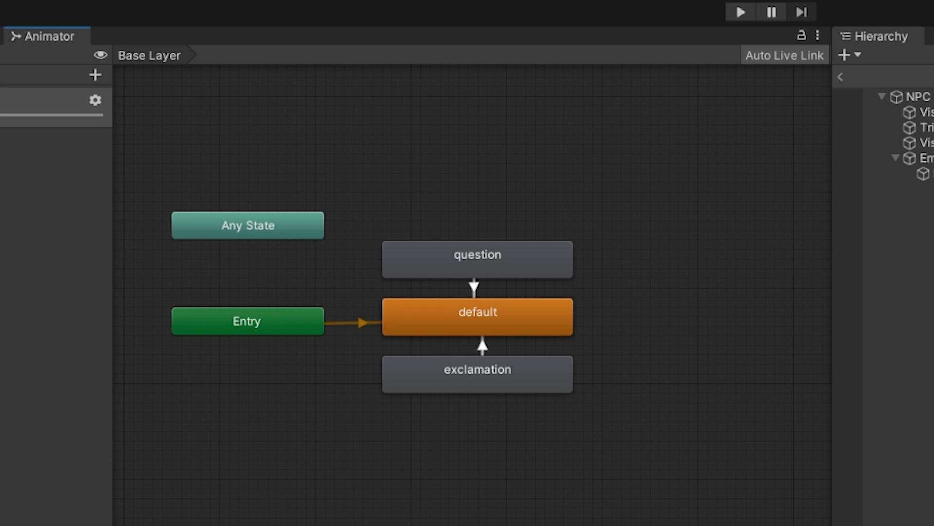
Step: Preview the exclamation and question clips in the Animation window, scrubbing through their keyframes
click(476, 369)
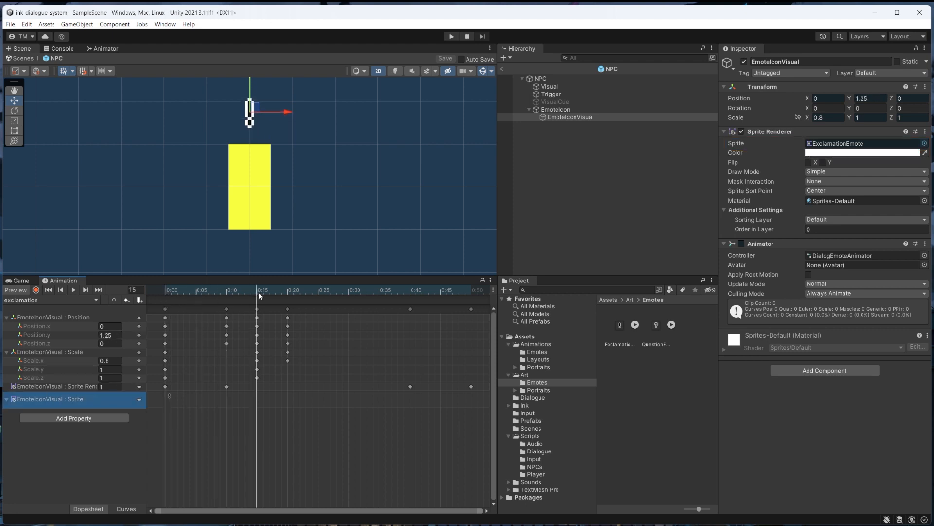
click(275, 290)
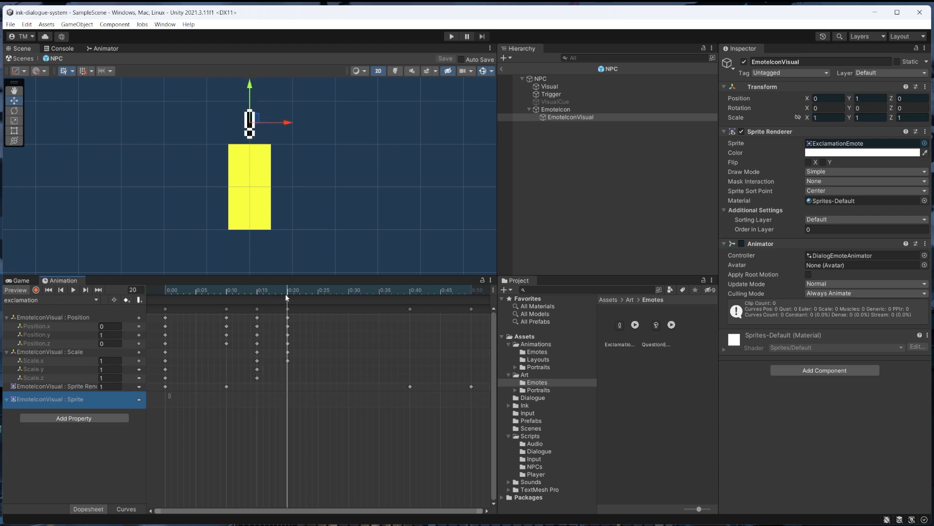
click(404, 290)
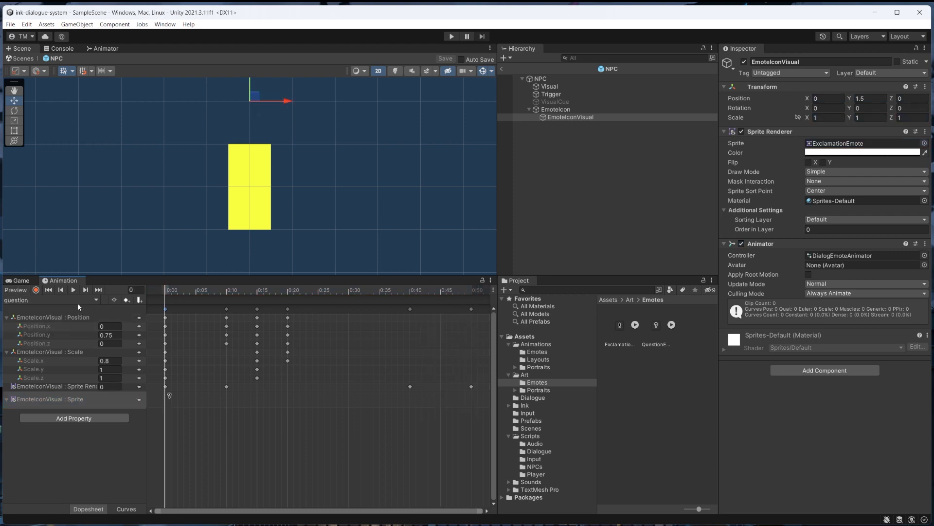
click(73, 290)
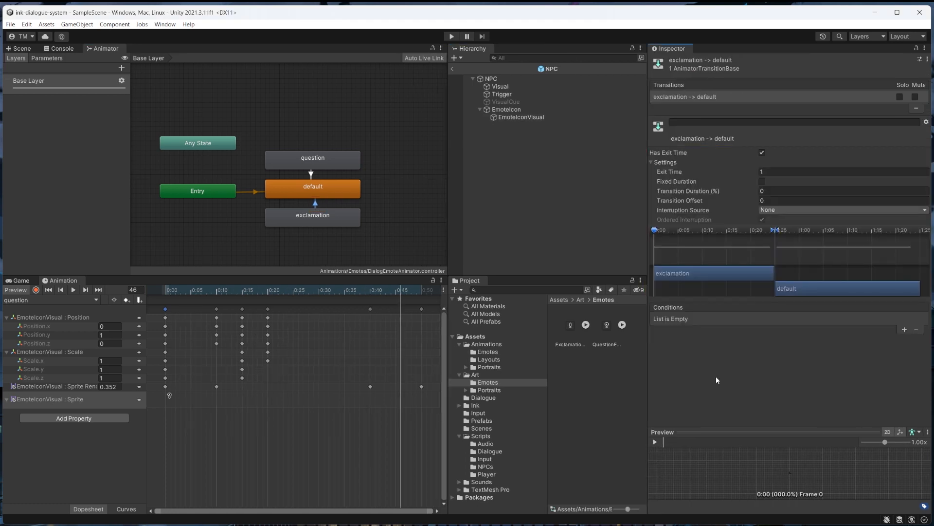
click(21, 48)
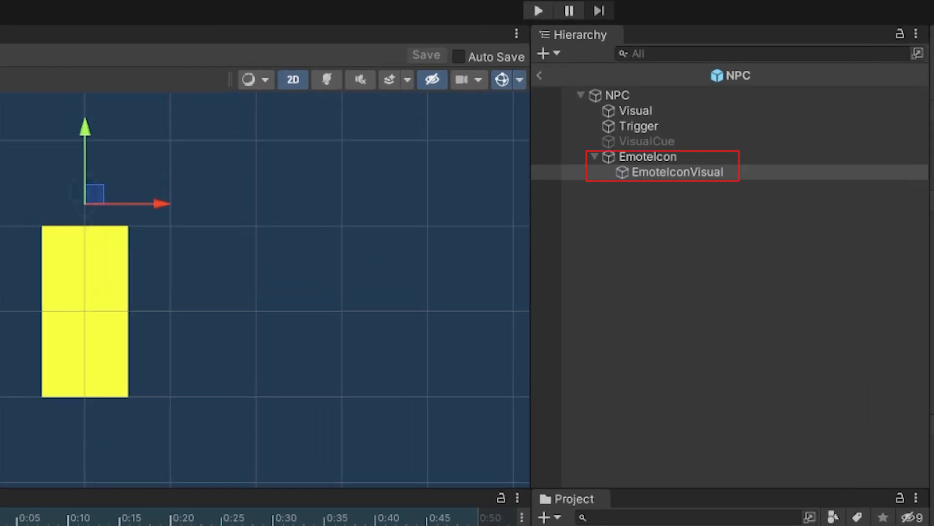
Step: Return from the NPC prefab to the scene and expand NPC (1) and NPC (2) to reveal their EmoteIcon children
click(676, 172)
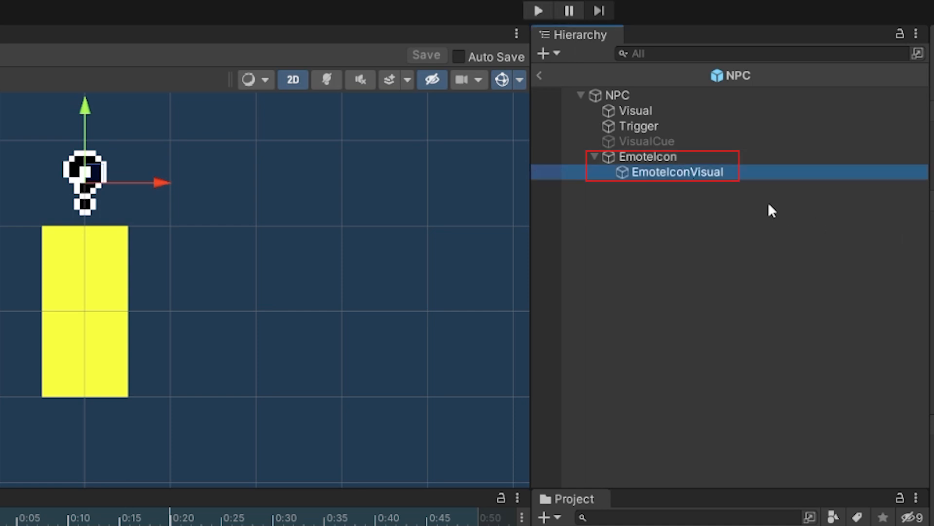
click(647, 157)
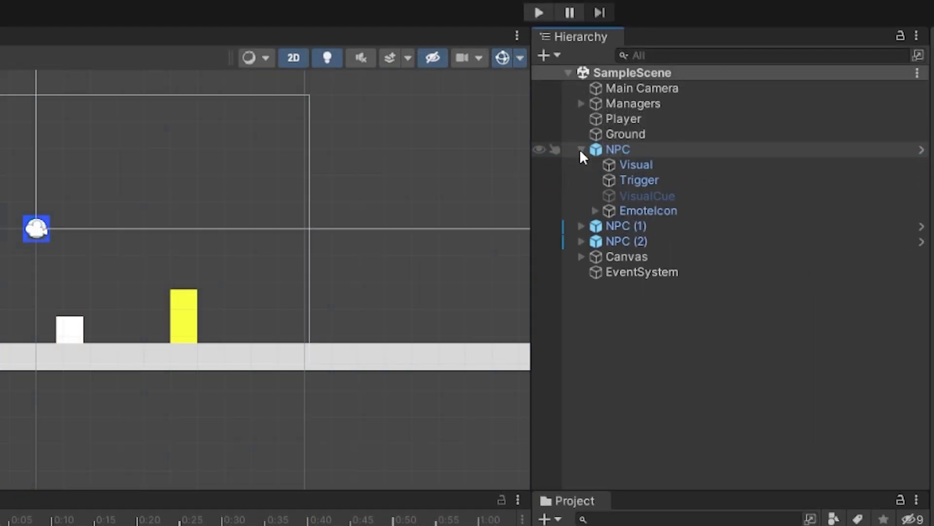
click(647, 210)
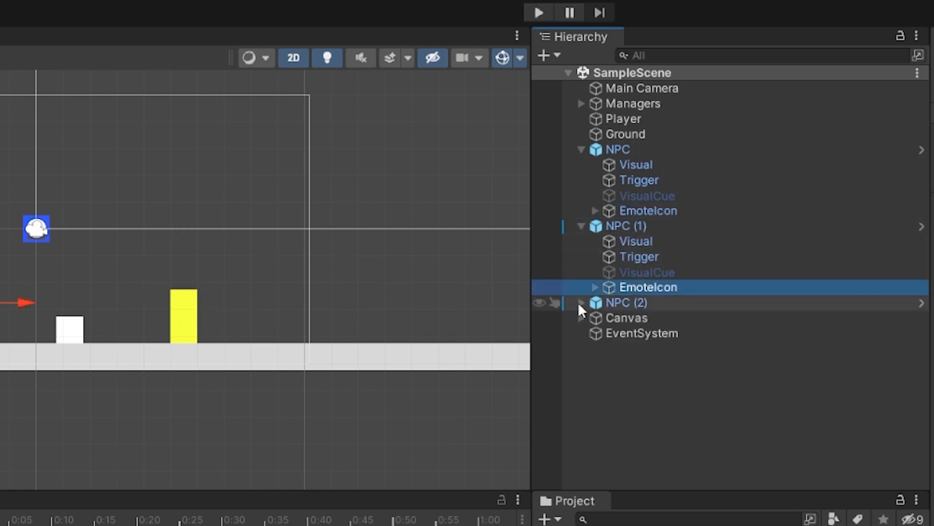
click(581, 302)
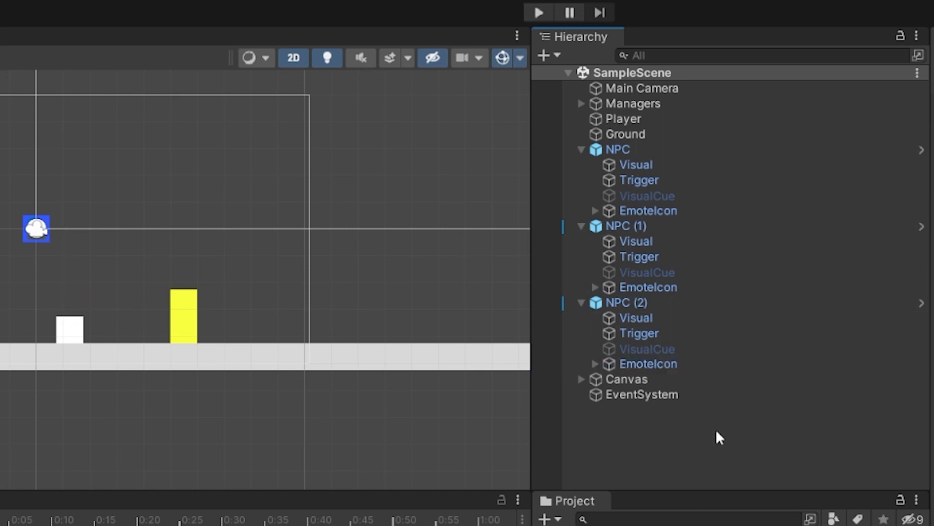
mouse_move(815, 432)
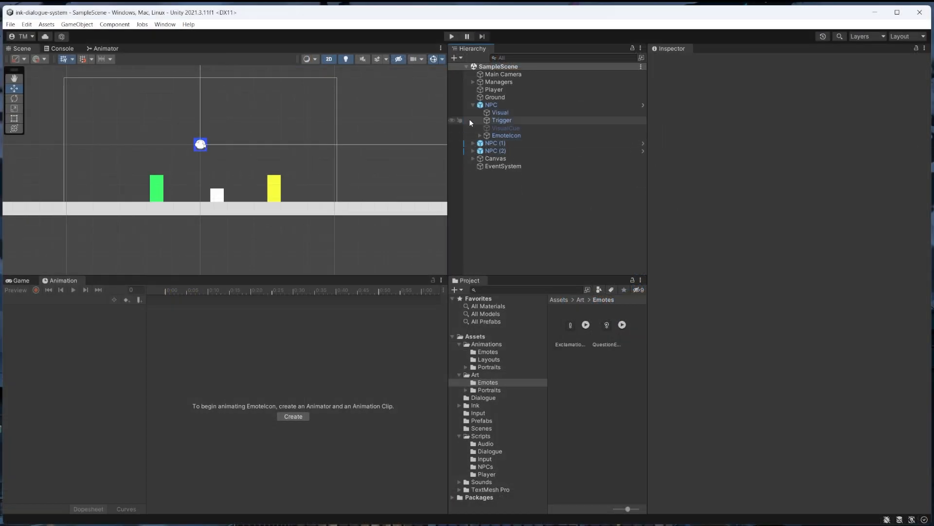
Step: Add an Animator emoteAnimator parameter to EnterDialogueMode and call emoteAnimator.Play in the playEmote binding
click(472, 105)
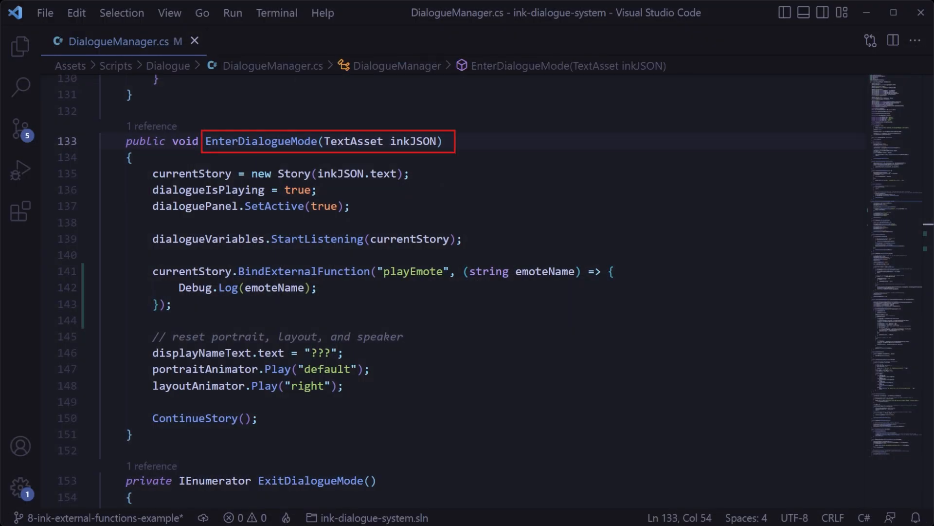
text(, Animator)
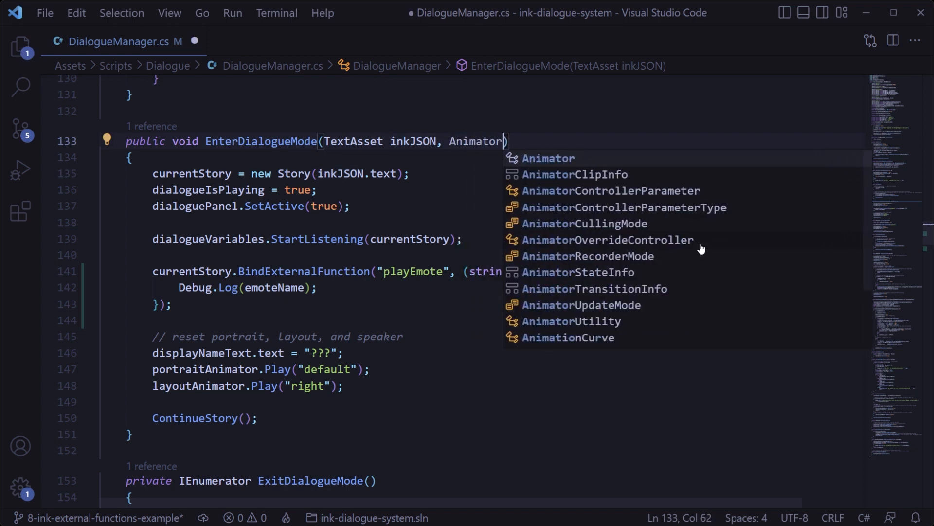
text(emoteAnimator)
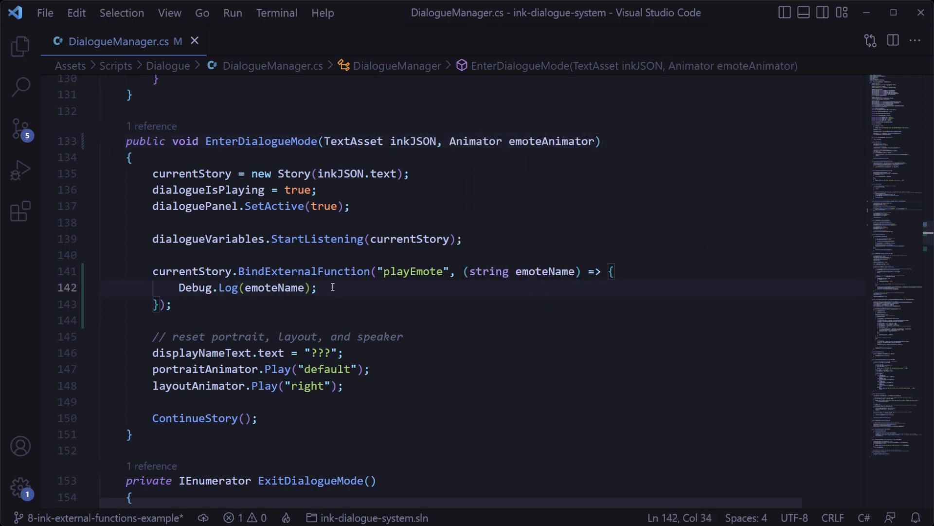
text(emoteAnimator)
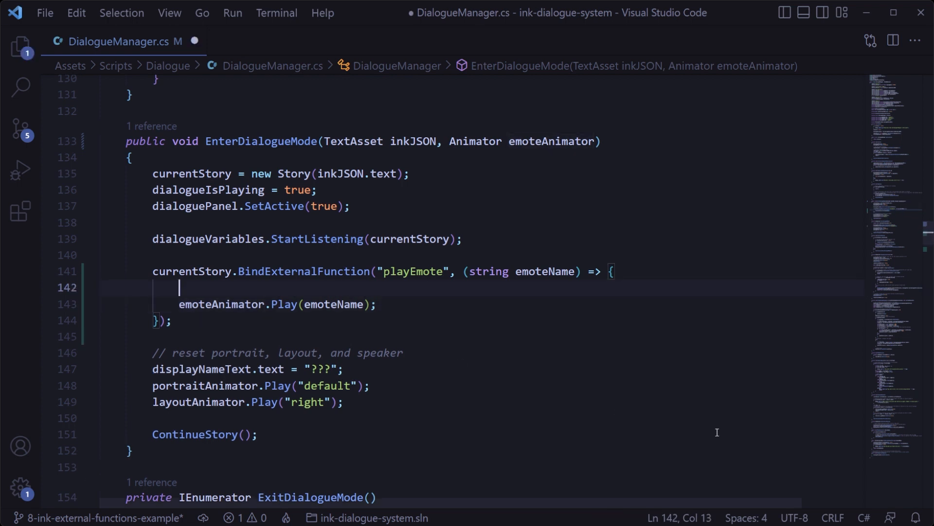
Step: Guard the Play call with an emoteAnimator != null check, logging a warning when the animator is missing
text(if (emoteAnimator != null))
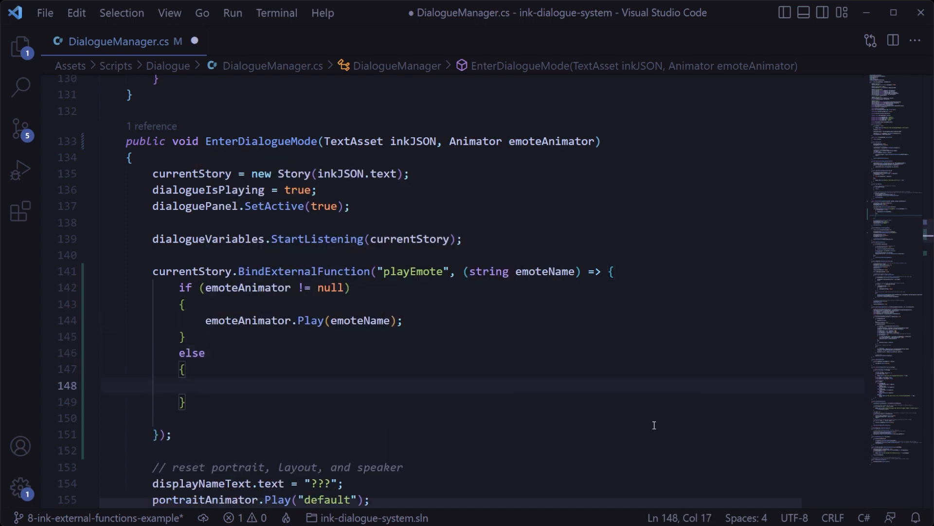
text(Debug.)
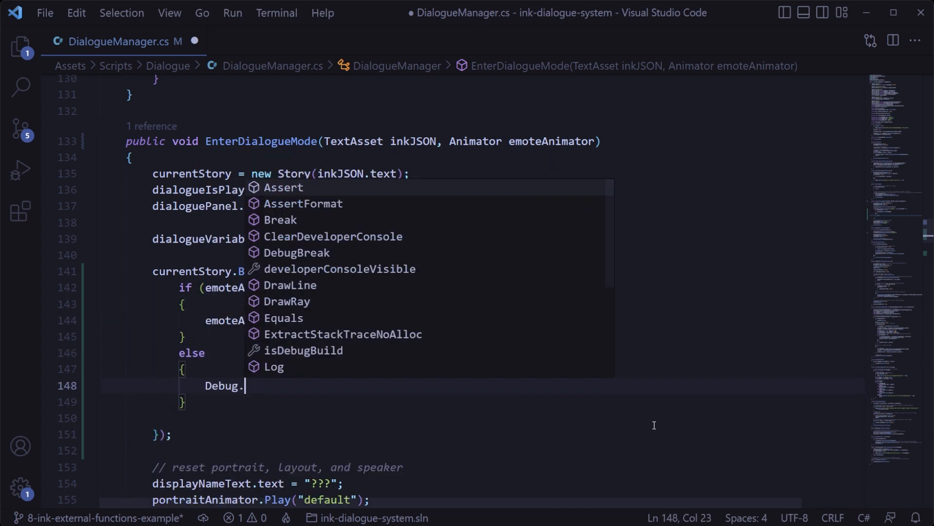
text(LogWarning("Tried to play emote, but emote animator was not initialized when entering dialogue mode."))
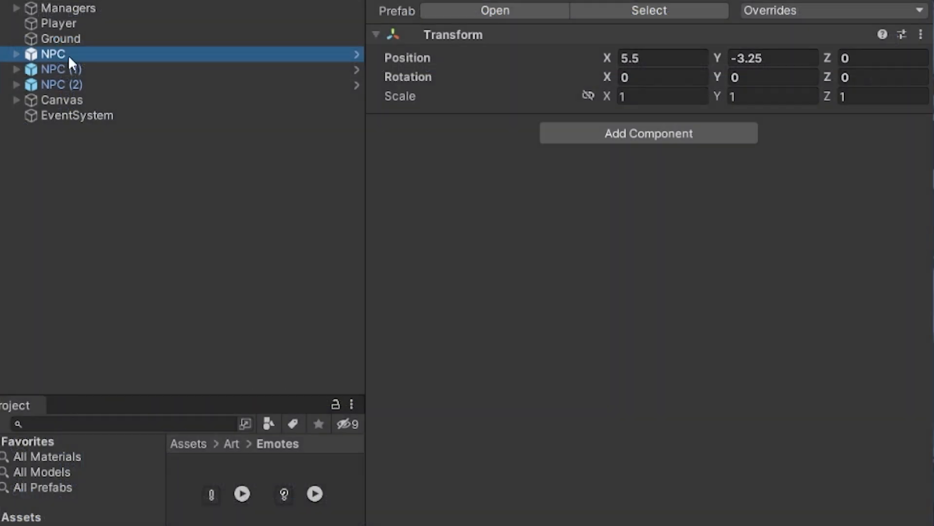
Step: In DialogueTrigger.cs, add a serialized private Animator emoteAnimator field under an Emote Animator header
click(75, 84)
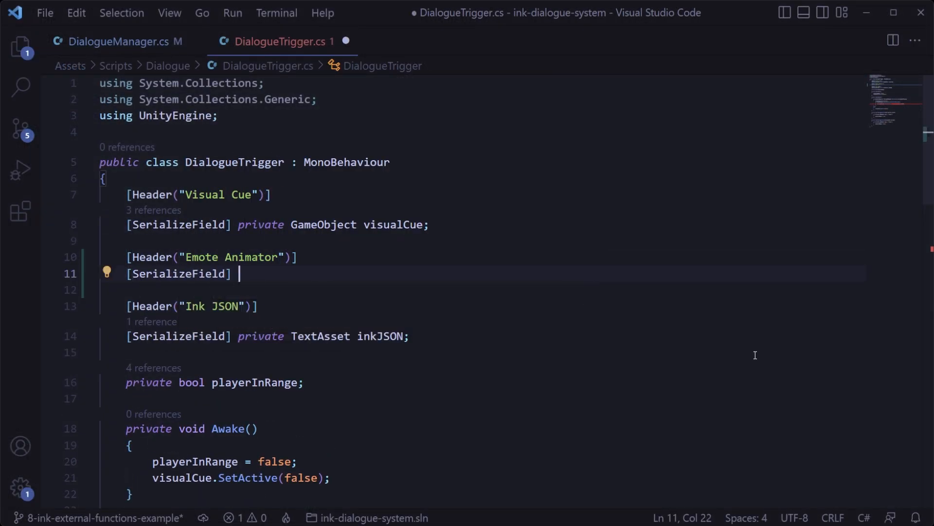
text(private Animator emoteAnimator;)
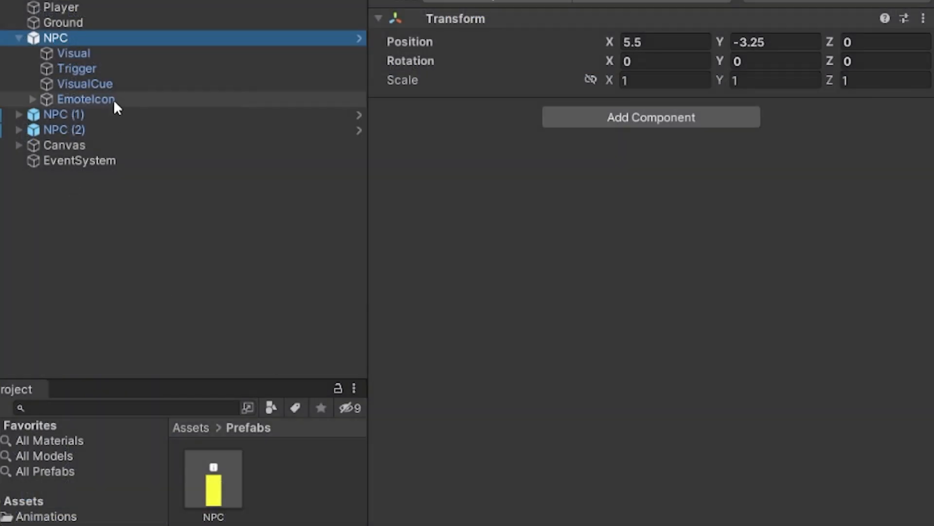
Step: Select the NPC's Trigger object to show its Dialogue Trigger with the Emote Animator slot
click(77, 68)
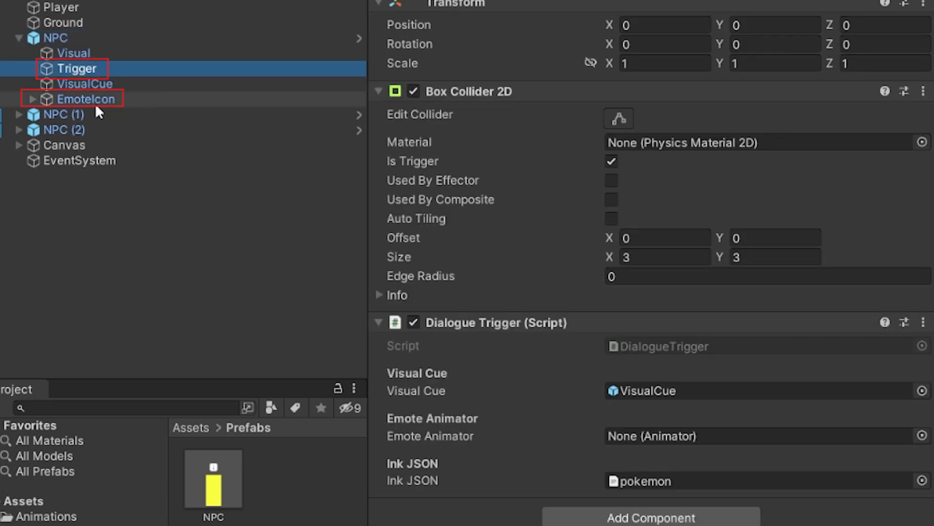
click(32, 99)
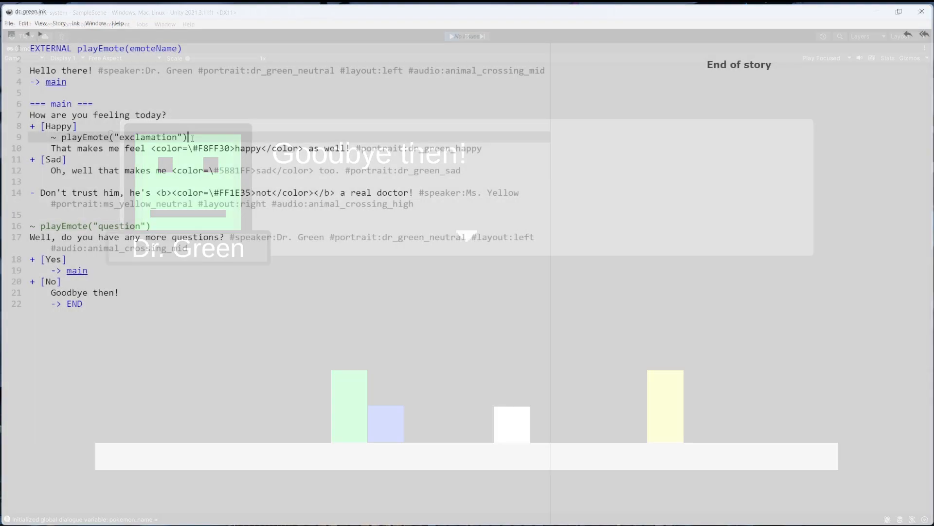
Step: Add ~ playEmote("exclamation") after 'Goodbye then!' in the No choice of dr_green.ink
text(~ playEmote("exclamation"))
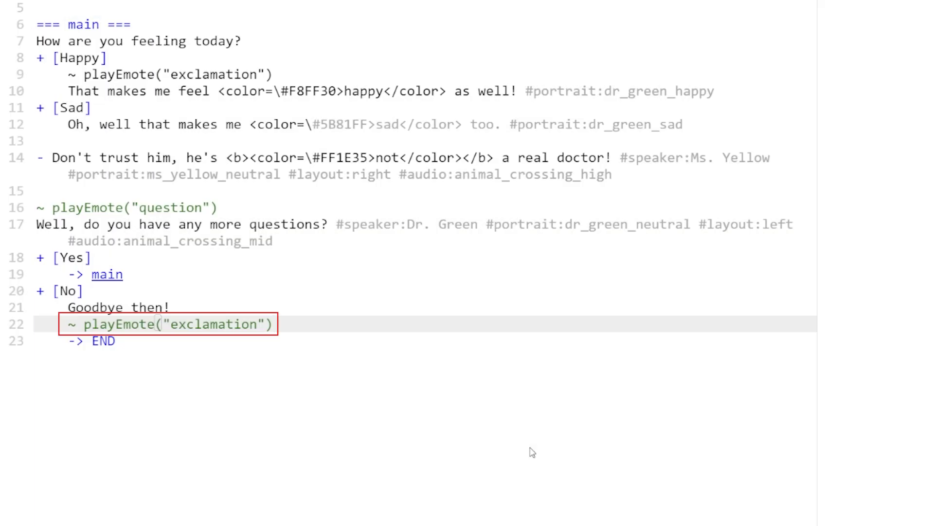
Step: Place the cursor in DialogueManager's ContinueStory to begin a new comment after Continue()
click(271, 324)
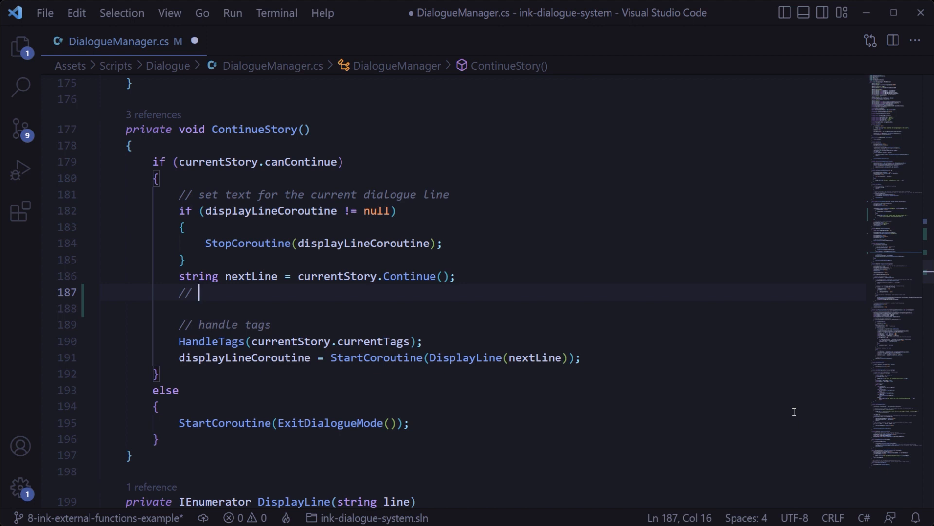
Step: Exit dialogue mode via StartCoroutine(ExitDialogueMode()) when nextLine is empty and the story cannot continue, else handle normally
text(handle case where the last line is an external function)
click(522, 308)
text(if (nextLine.Equals("") && !)
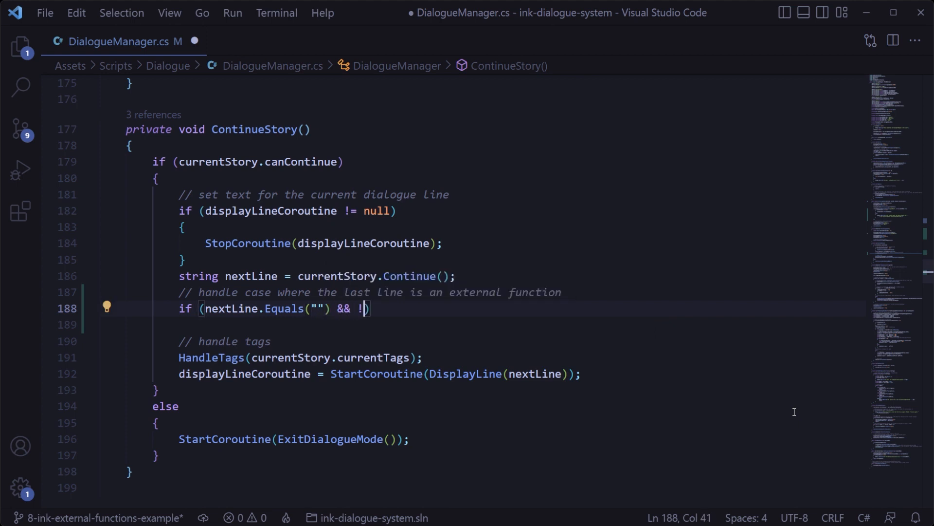
text(currentStory.canContinue))
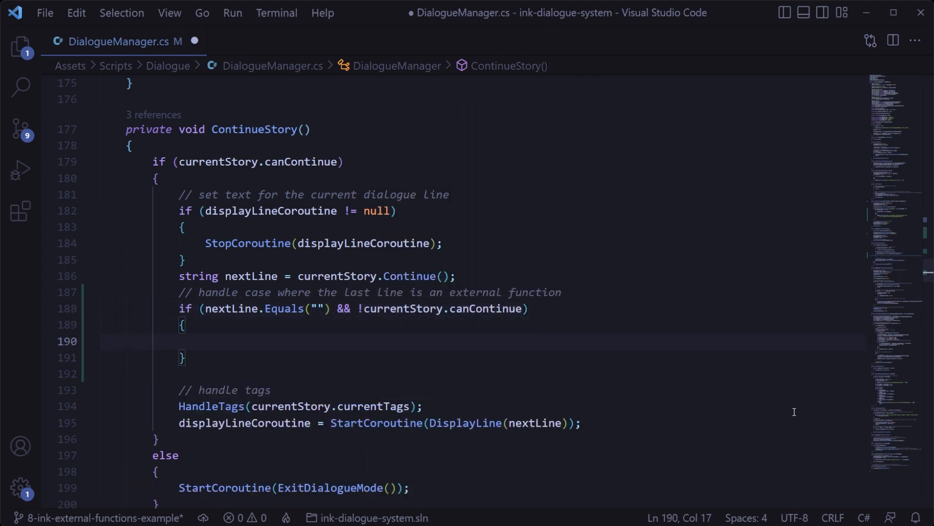
text(StartCoroutine(ExitDialogueMode());)
click(484, 373)
text(else)
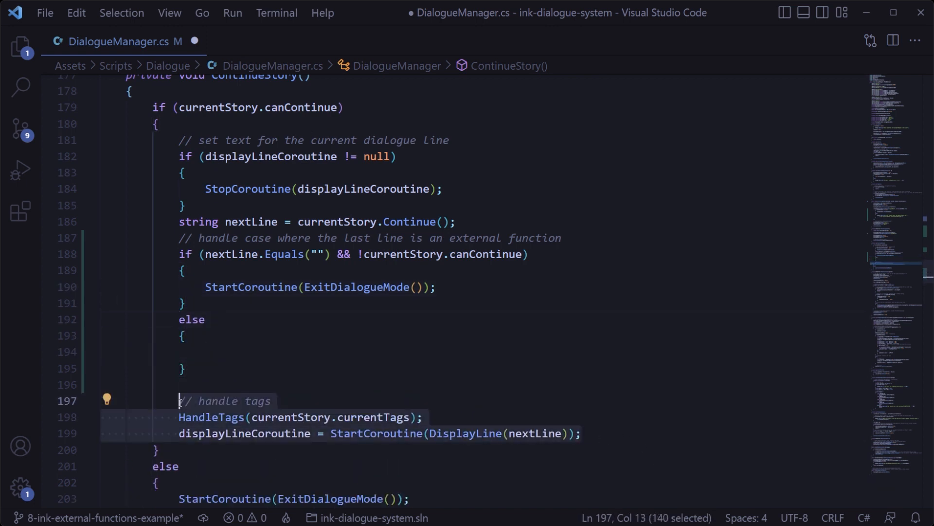
text(// otherwise, handle the normal case)
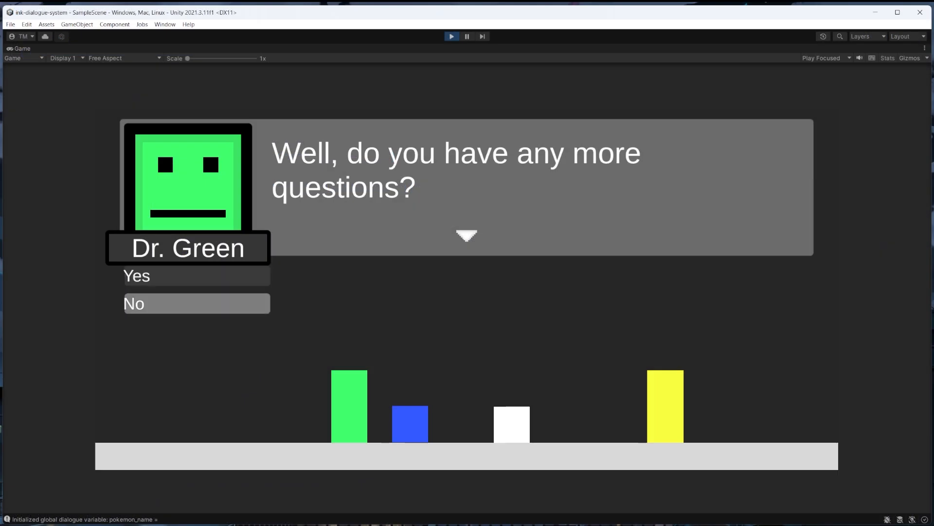
Step: Answer Dr. Green's any-more-questions Yes/No prompt in Play mode
click(196, 303)
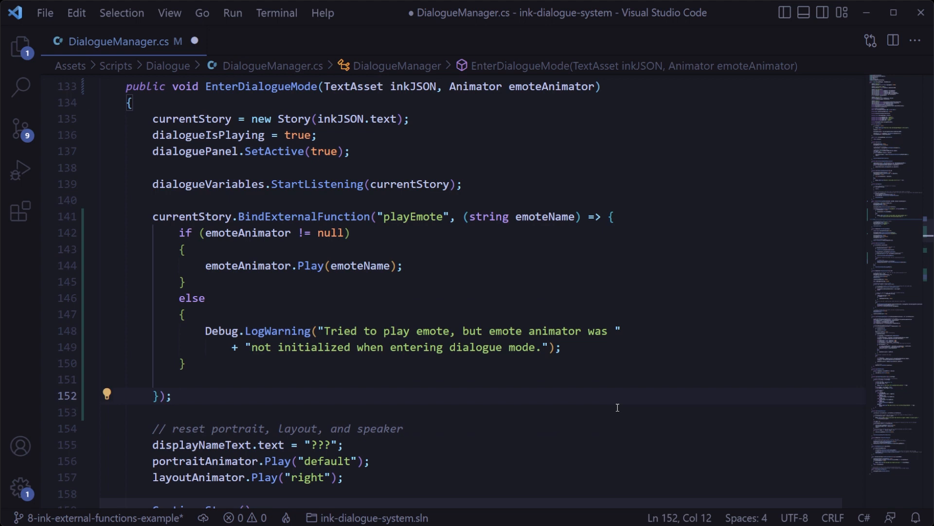
Step: Save DialogueManager.cs and create a new InkExternalFunctions C# script in the Dialogue folder
key(ctrl+s)
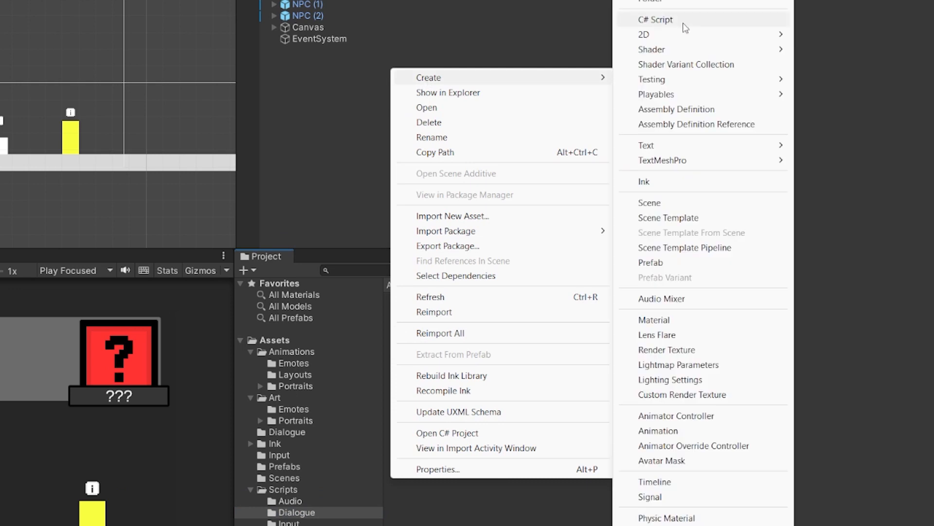
click(656, 19)
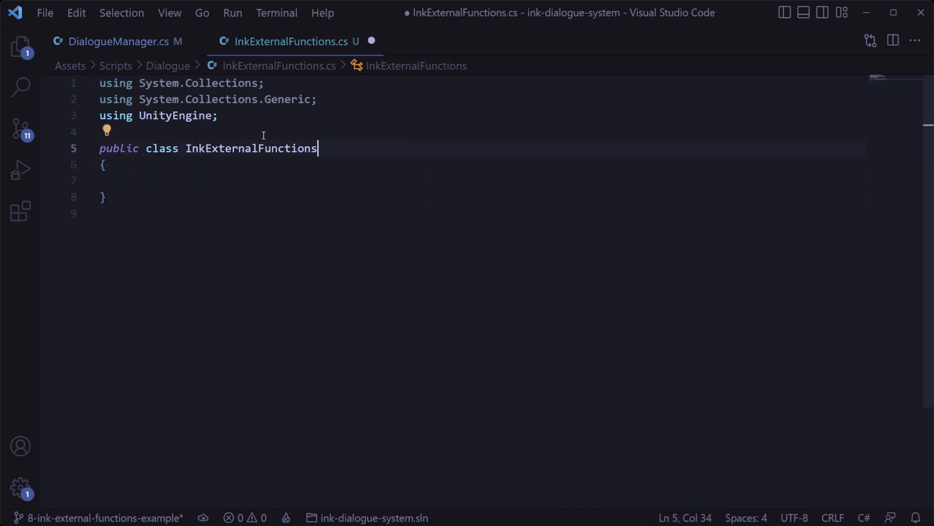
mouse_move(245, 119)
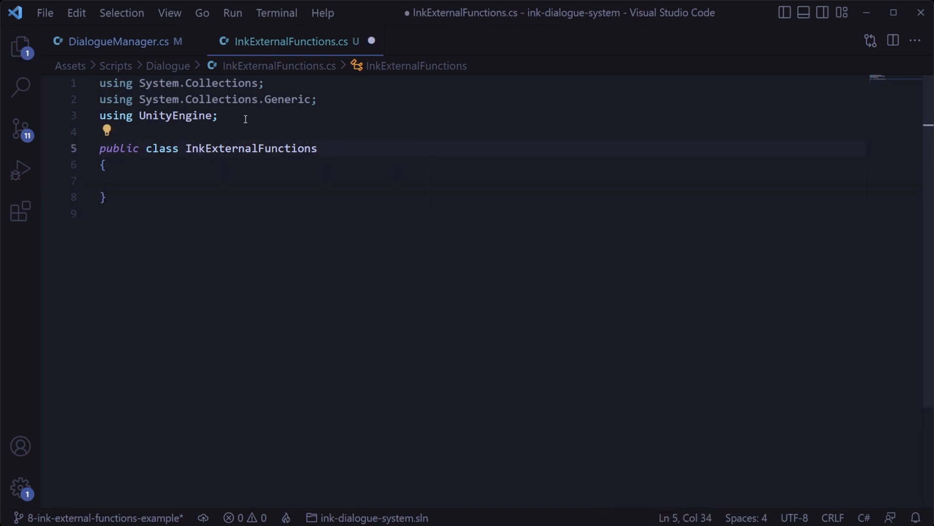
Step: Add using Ink.Runtime and a Bind(Story, Animator) stub to InkExternalFunctions, then return to DialogueManager
text(using Ink.Runtime;)
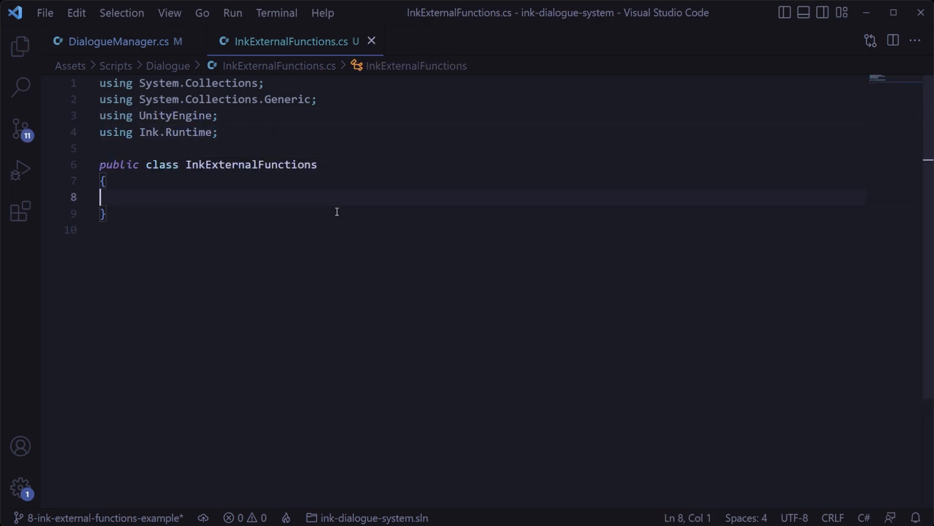
text(public void Bind(Story story, Animator emoteAnimator)
text(public void Unbind(Story story))
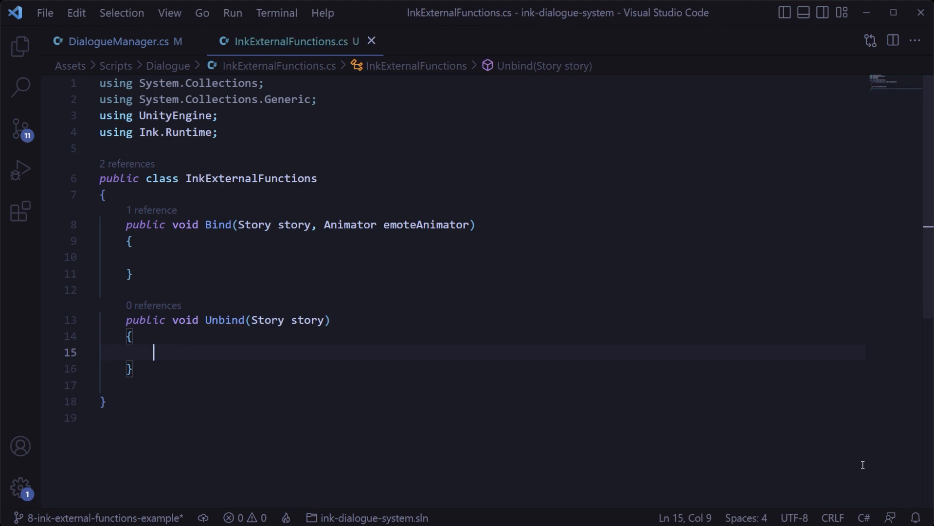
click(119, 41)
text(inkExternalFunctions.Bind(currentStory, );)
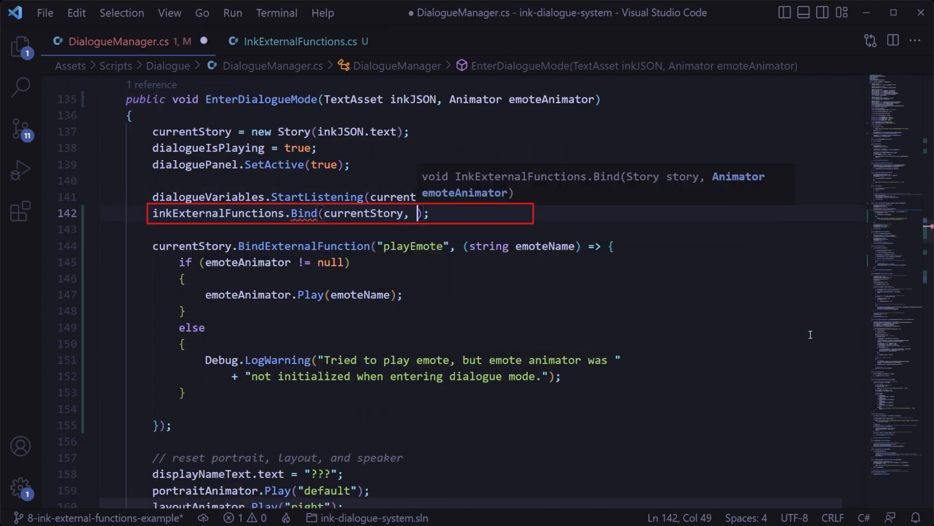
Step: Pass emoteAnimator to Bind, move the playEmote binding into it, and call inkExternalFunctions.Unbind(currentStory) in ExitDialogueMode
text(emoteAnimator)
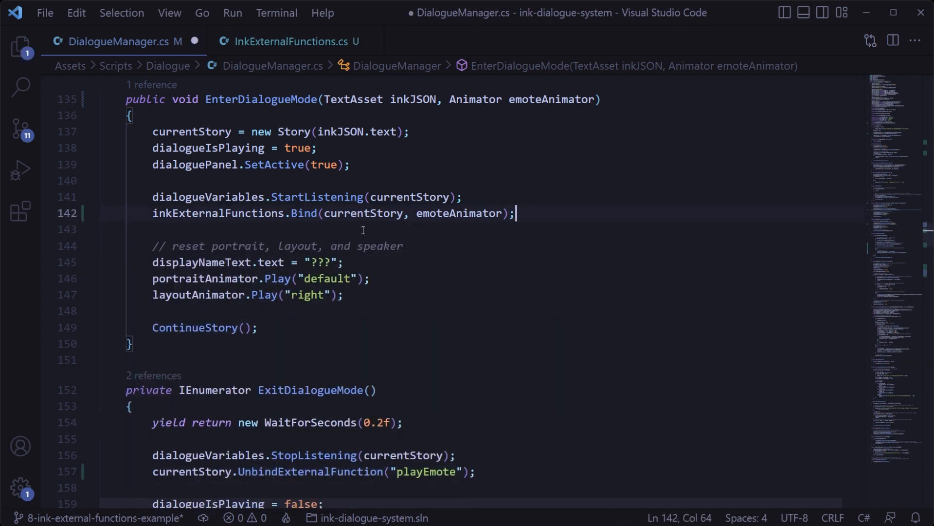
click(291, 41)
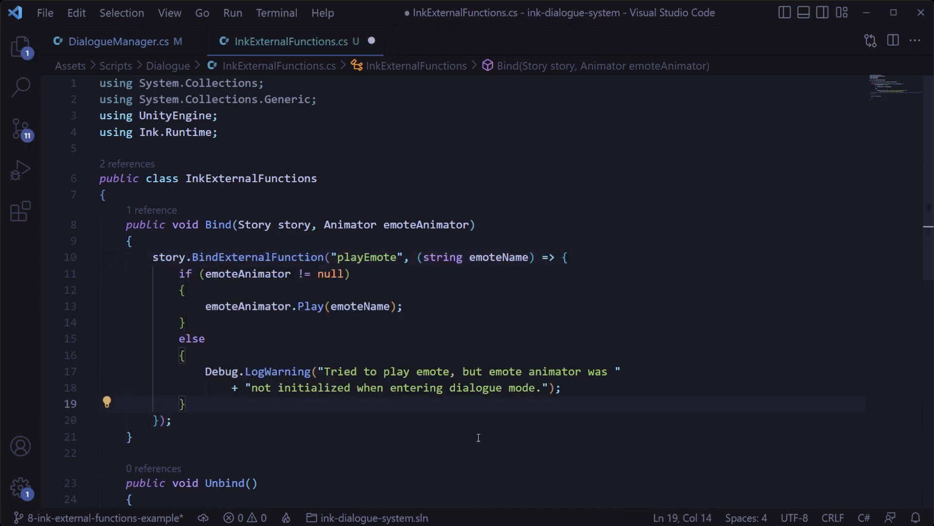
click(119, 41)
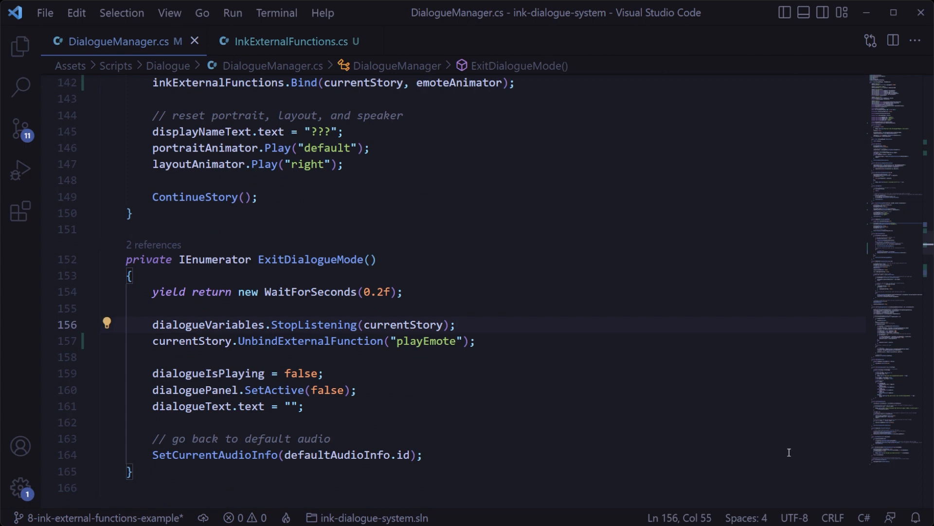
text(inkExternalFunctions.Unbind(currentStory);)
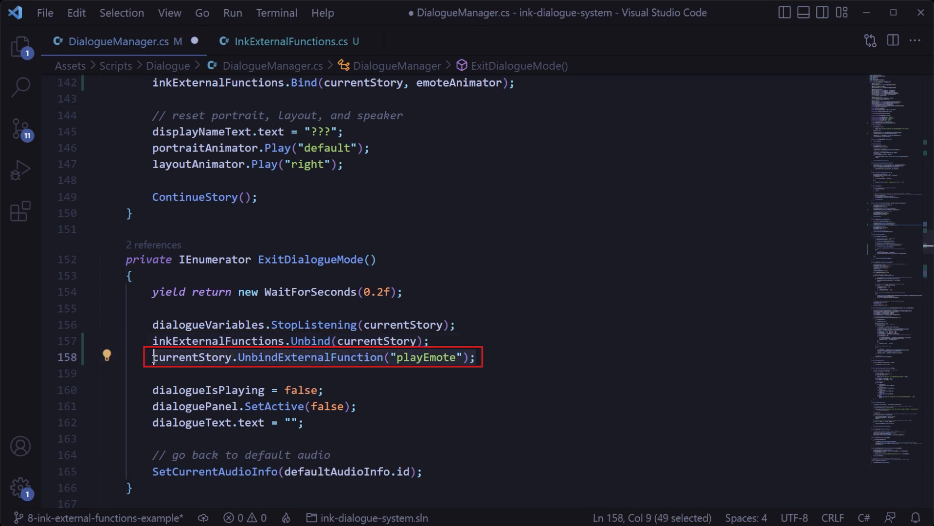
click(291, 41)
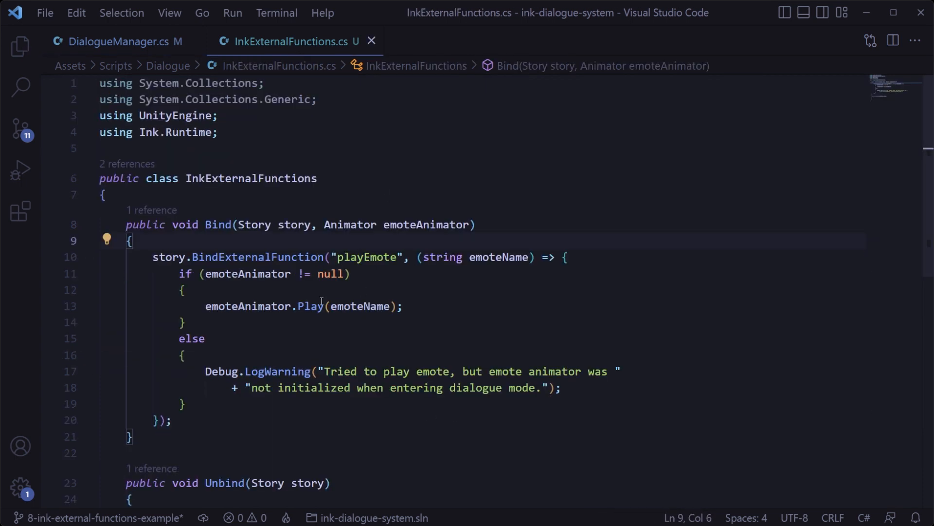
Step: Have Unbind remove the playEmote binding and call PlayEmote(emoteName, emoteAnimator) from the lambda
text(story.UnbindExternalFunction("playEmote");)
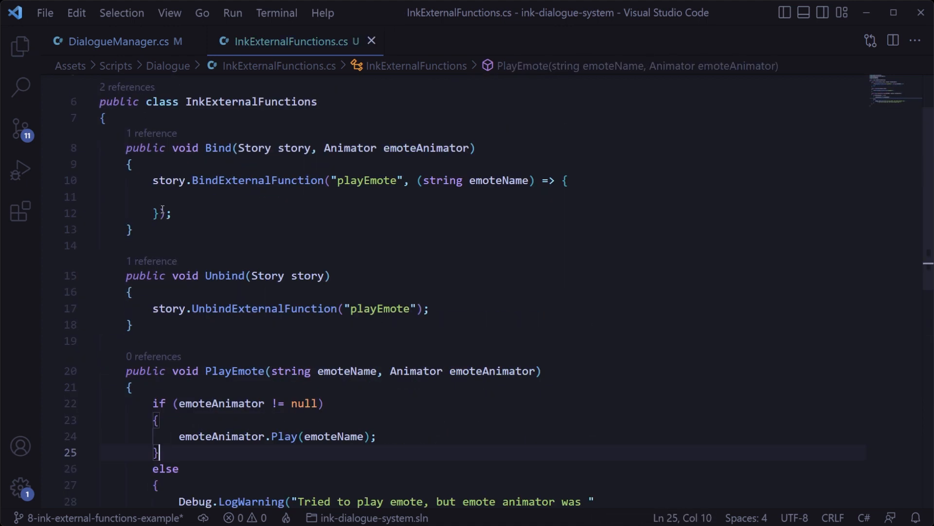
text(PlayEmote(emote));)
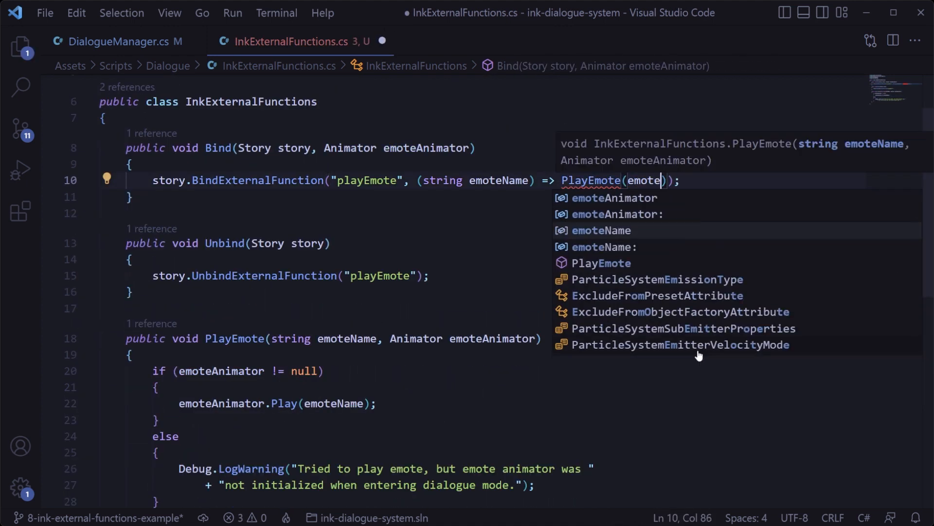
text(Name, emoteAnimator)
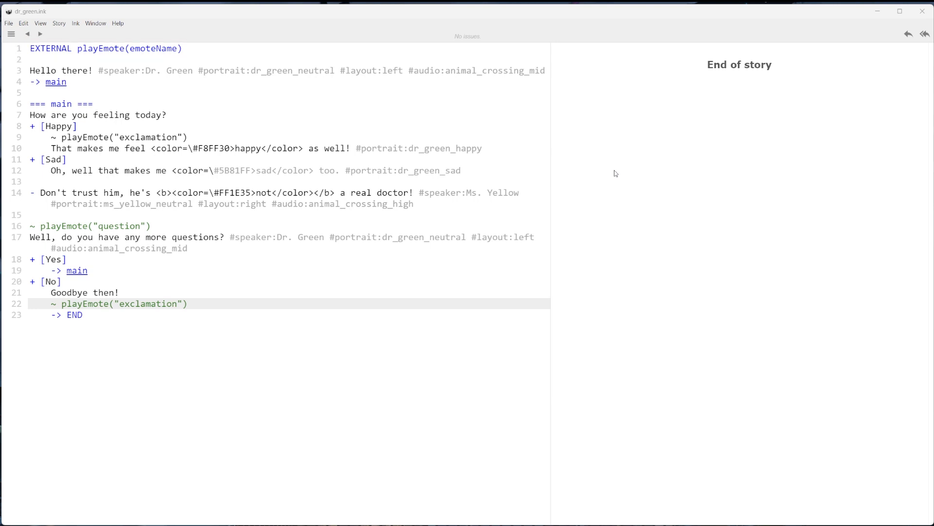
Step: Replace dr_green.ink's EXTERNAL line with INCLUDE globals.ink and declare EXTERNAL playEmote(emoteName) in globals.ink
click(12, 34)
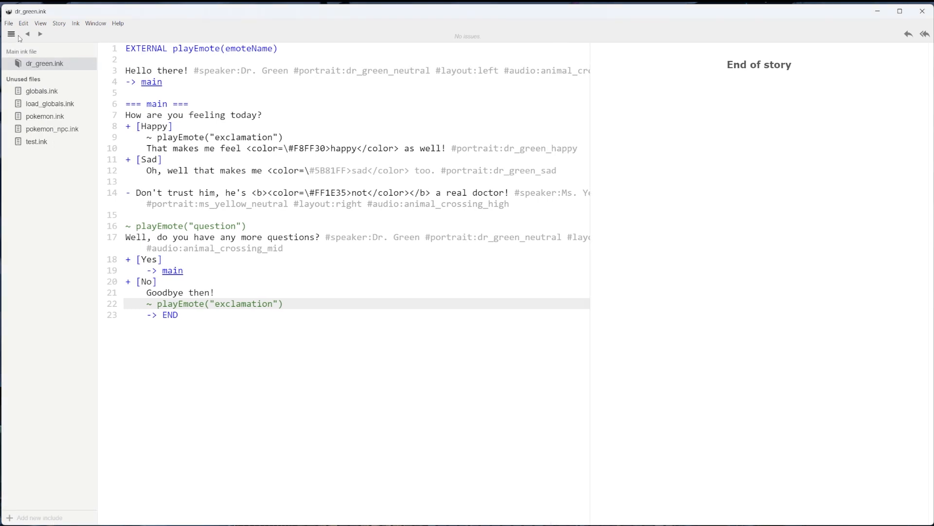
mouse_move(173, 61)
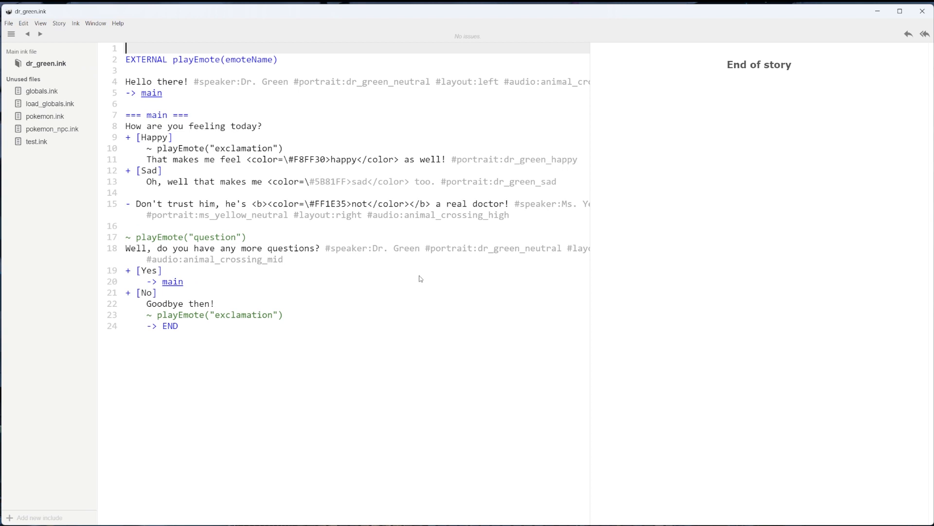
text(INCLUDE globals.ink)
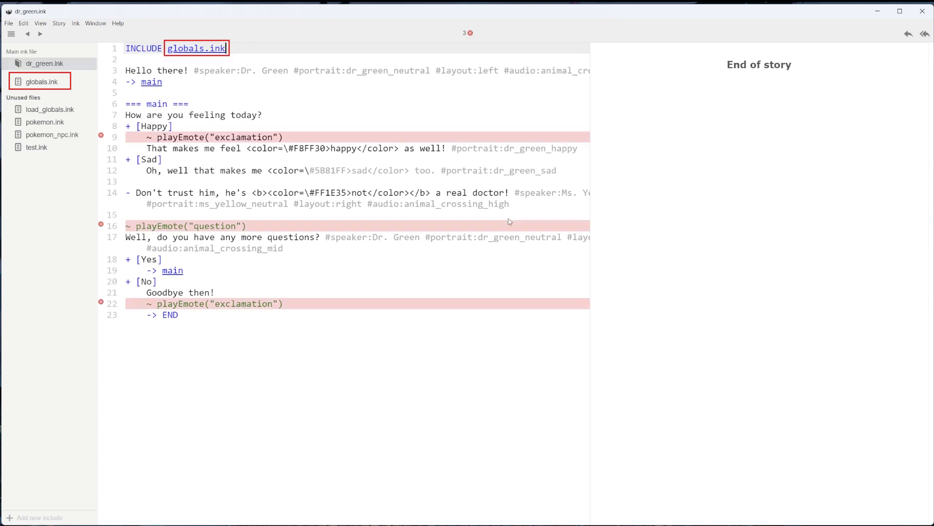
click(43, 82)
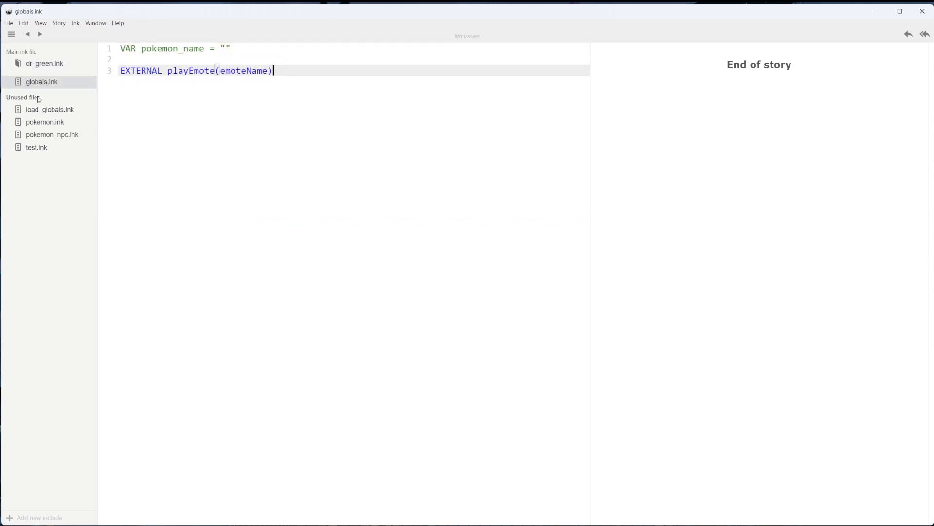
click(44, 63)
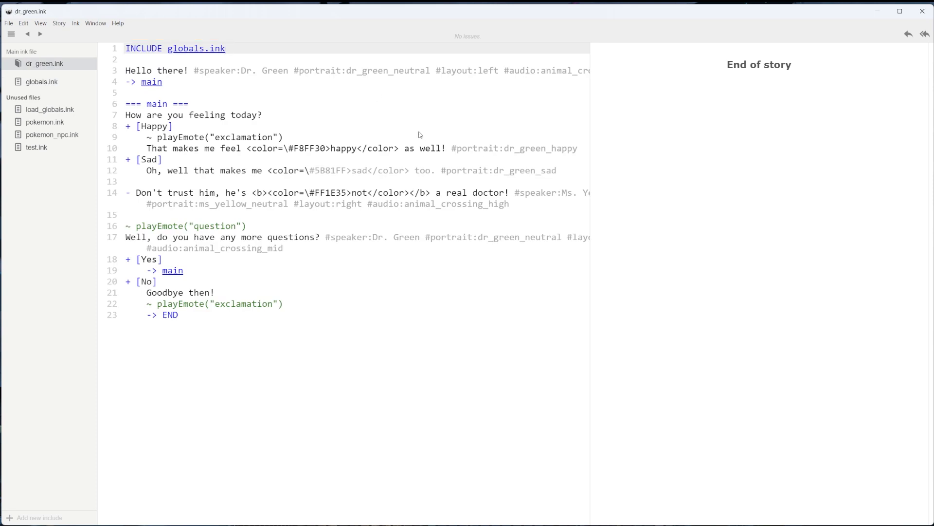
click(54, 134)
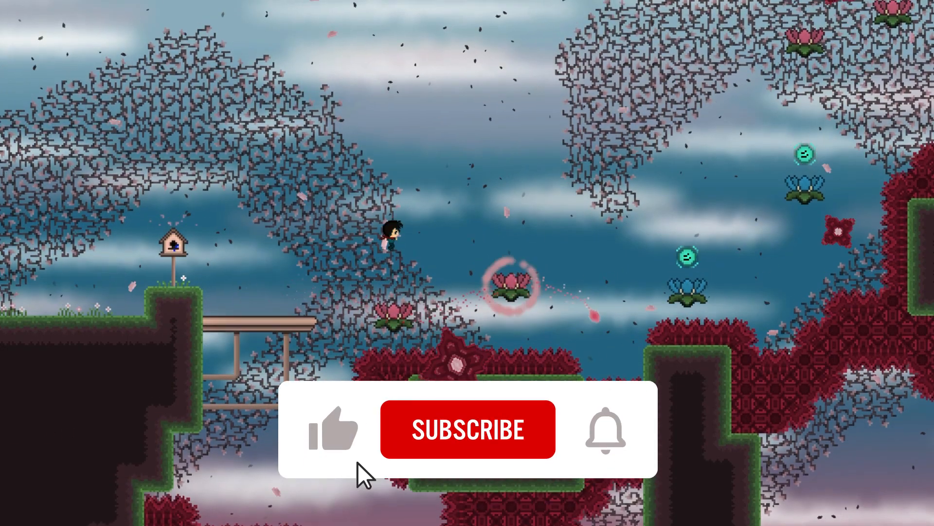
click(468, 430)
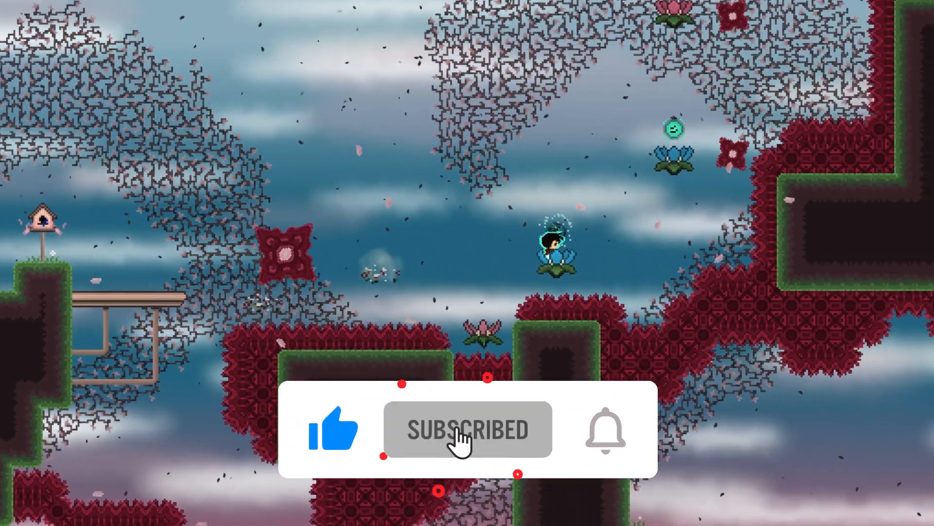